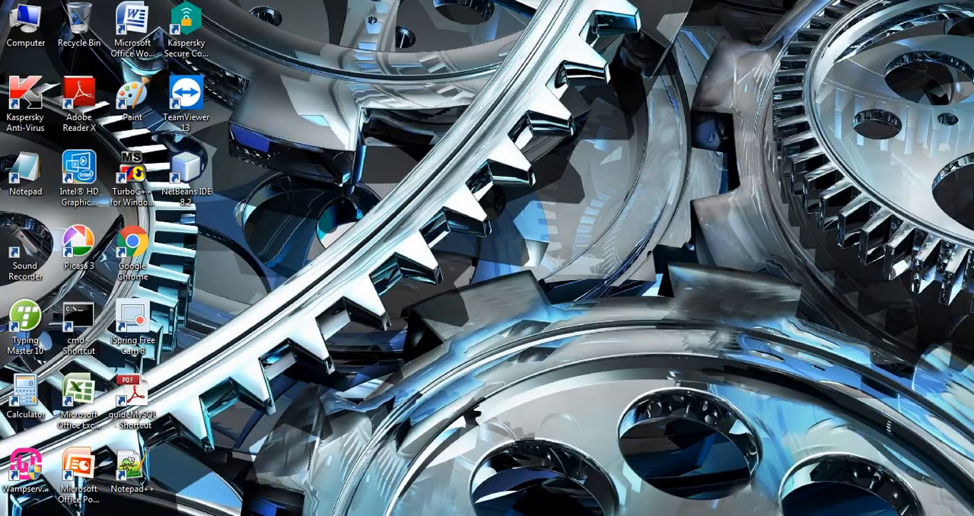
Create a new Java Application project named clock via File > New Project.
{"action": "left_click", "coordinate": [9, 21]}
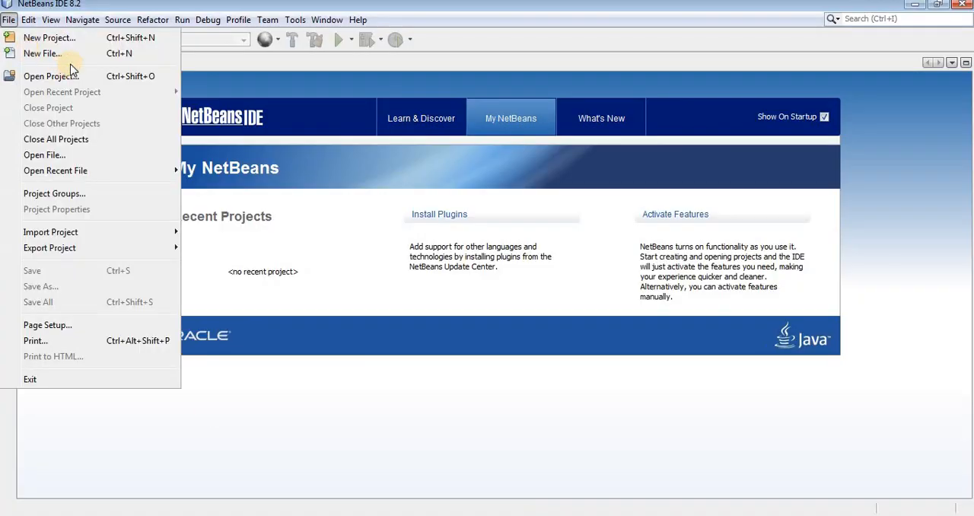
{"action": "left_click", "coordinate": [52, 36]}
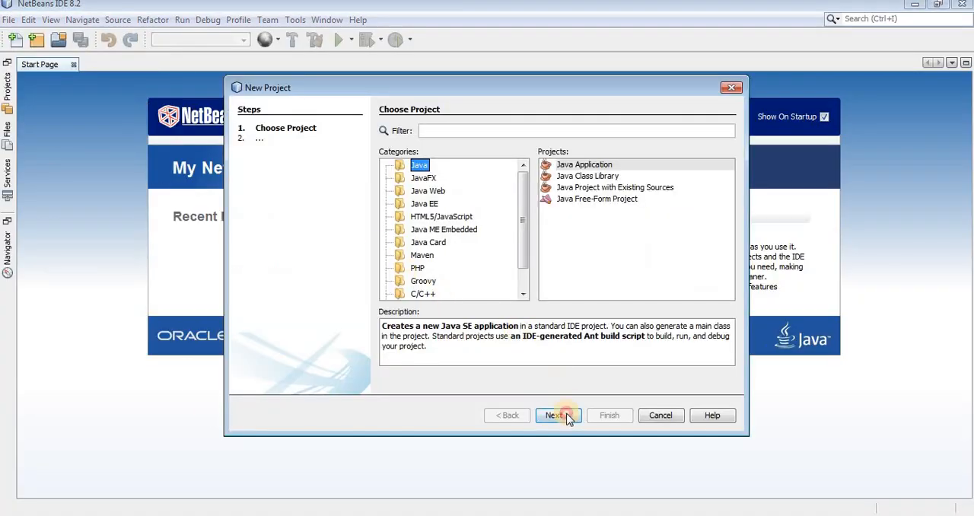
{"action": "left_click", "coordinate": [559, 415]}
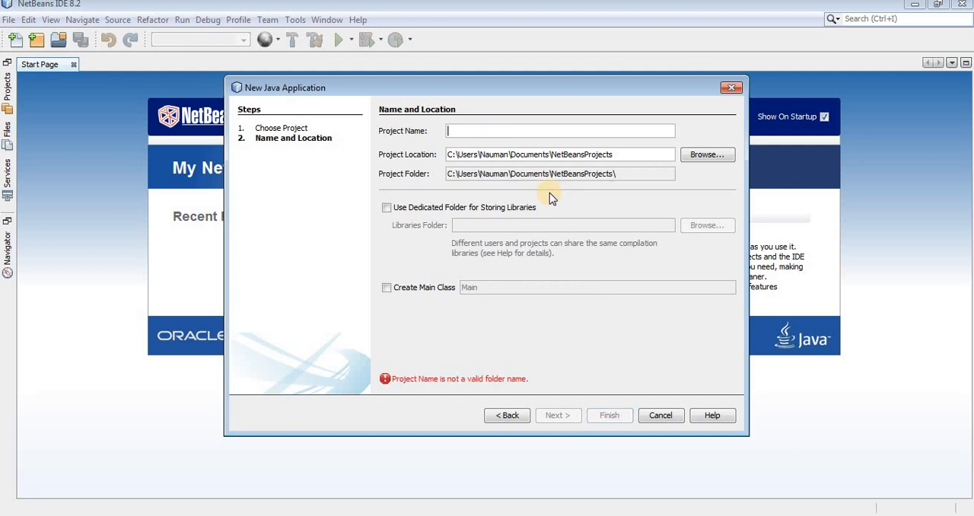
{"action": "type", "text": "cloc"}
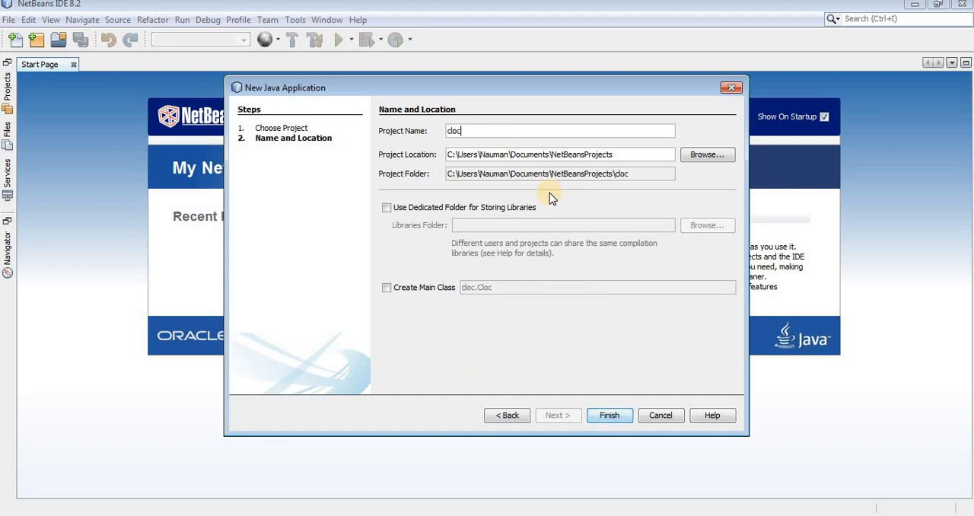
{"action": "left_click", "coordinate": [609, 414]}
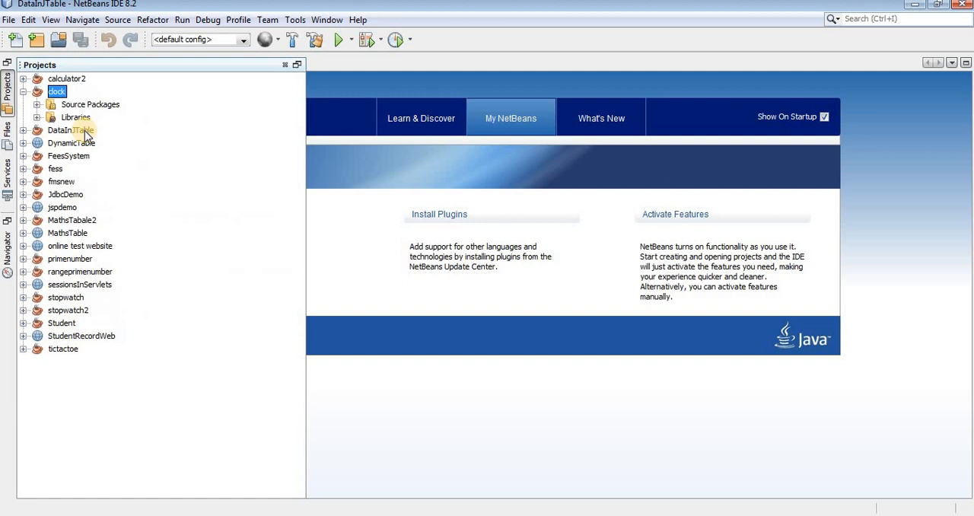
Add a new JFrame form class named clock to the clock project.
{"action": "right_click", "coordinate": [56, 91]}
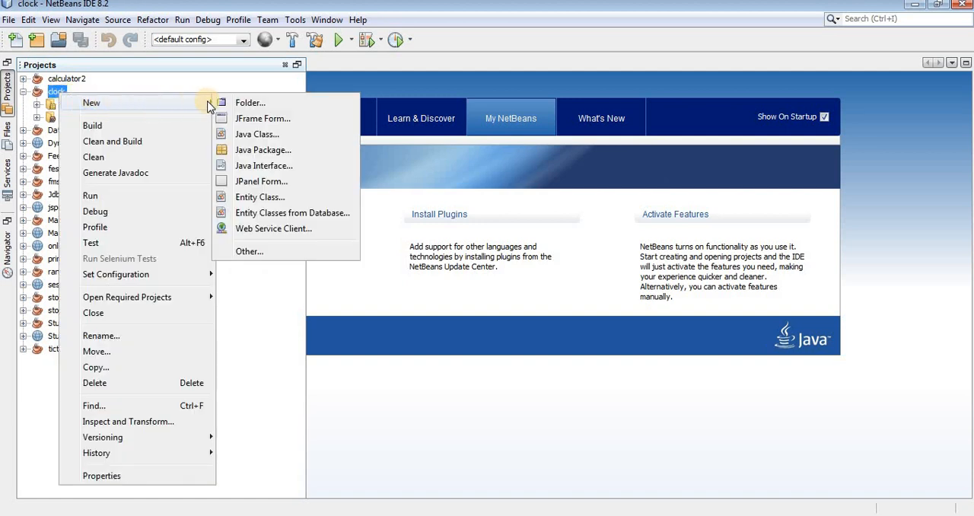
{"action": "left_click", "coordinate": [261, 119]}
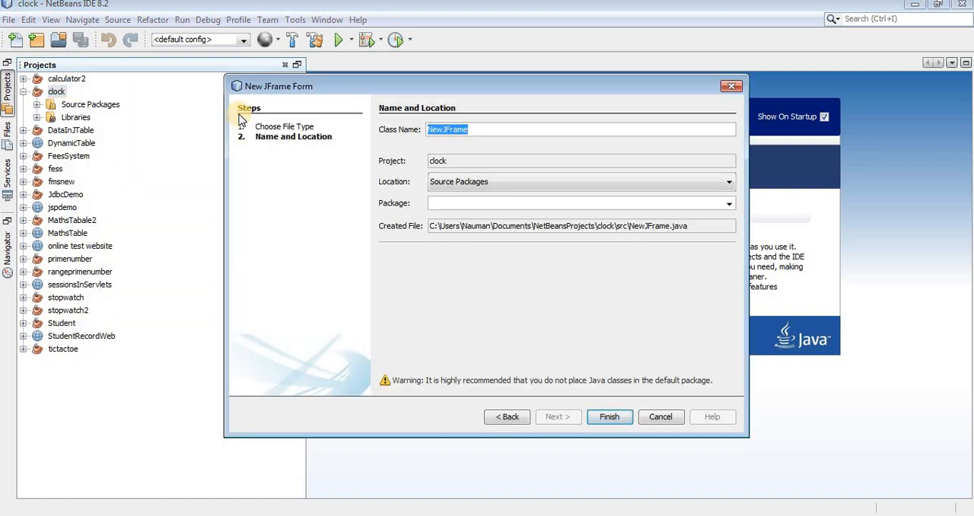
{"action": "type", "text": "cloc"}
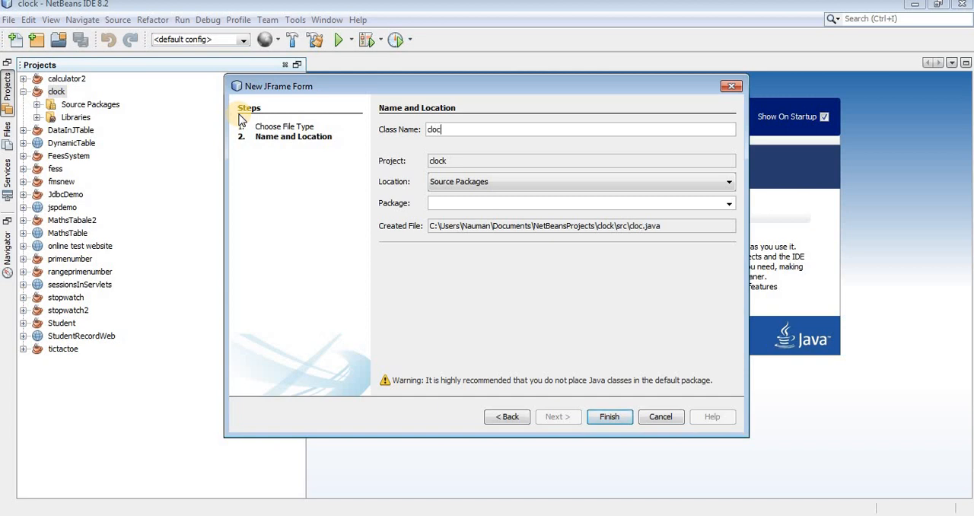
{"action": "left_click", "coordinate": [609, 417]}
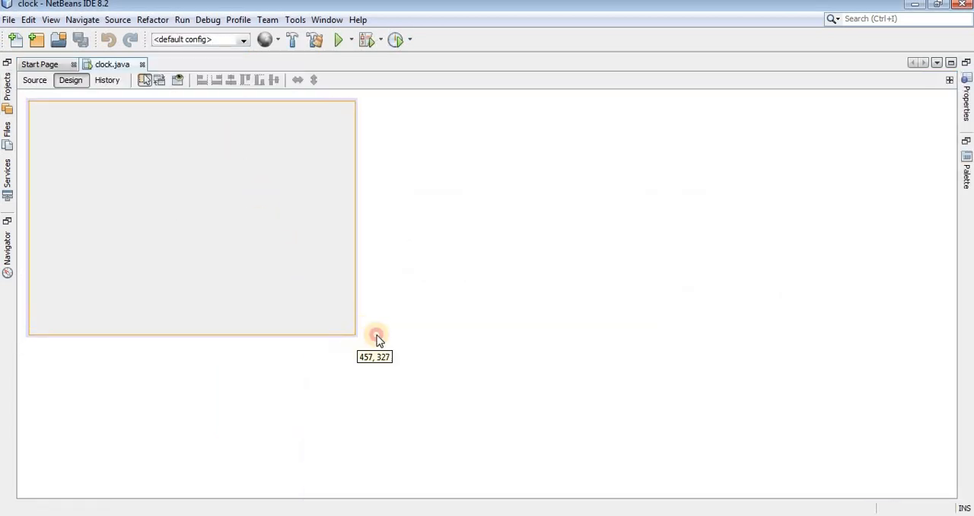
Place a JLabel stretched over most of the form and rename its variable to imagelable.
{"action": "left_click", "coordinate": [965, 169]}
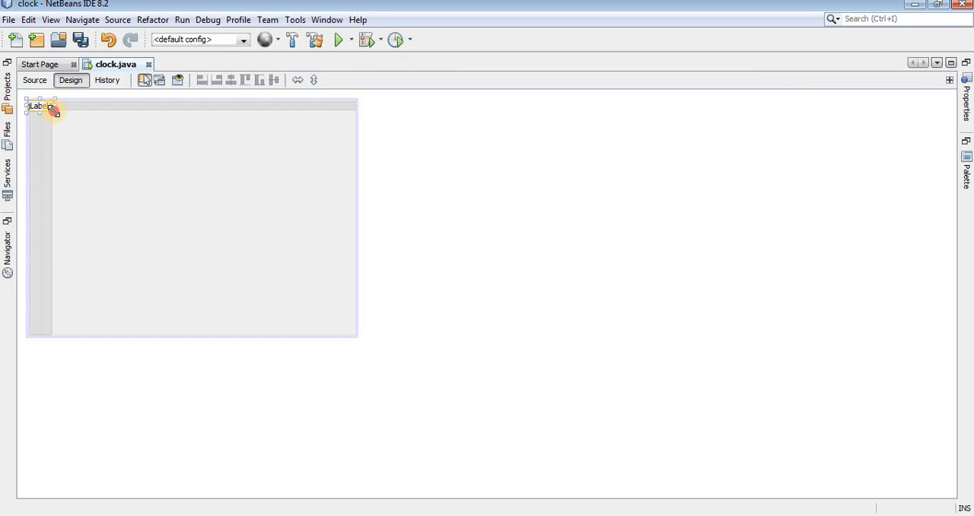
{"action": "left_click_drag", "start_coordinate": [53, 106], "coordinate": [280, 332]}
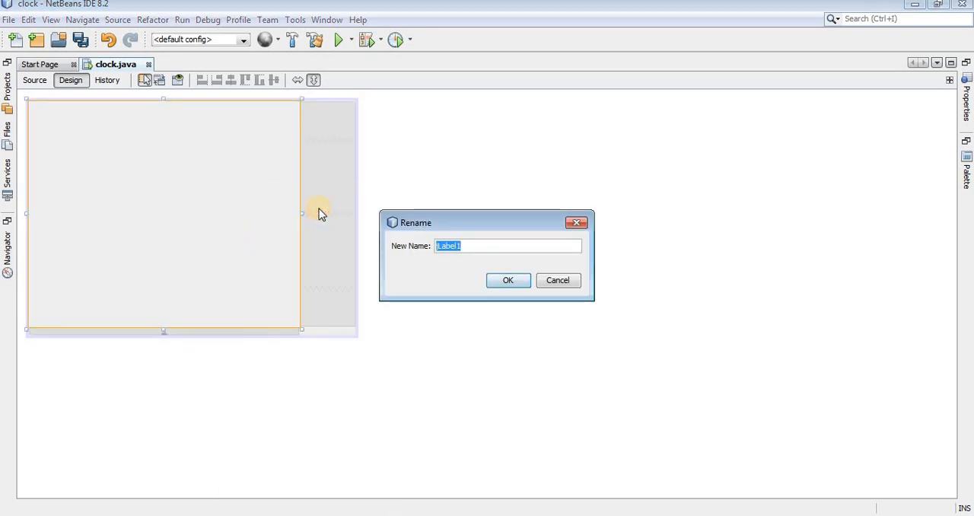
{"action": "type", "text": "image"}
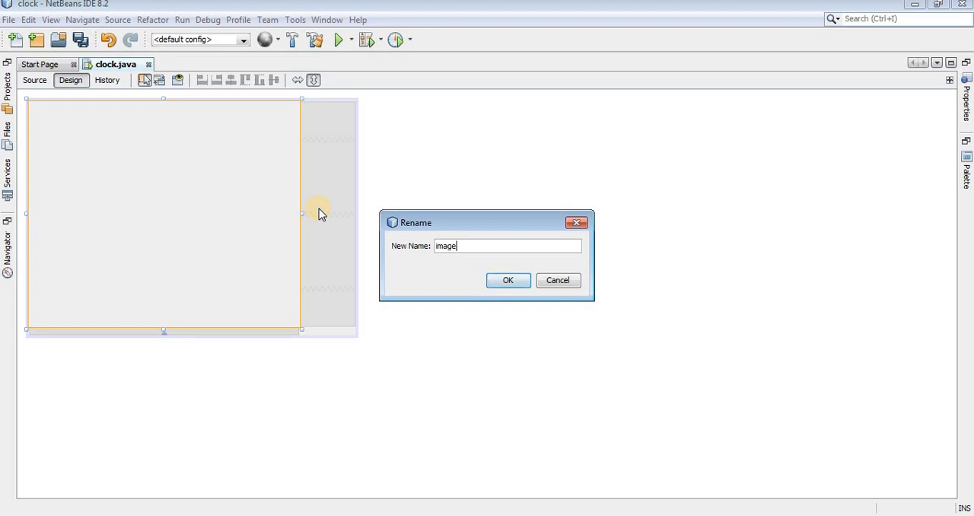
{"action": "type", "text": "lable"}
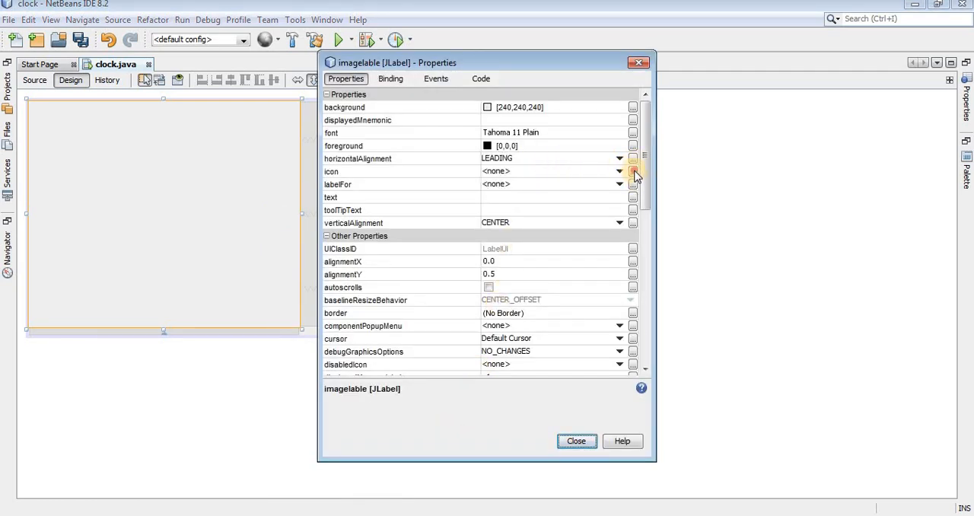
Give imagelable the wooden-plank background image as its icon and resize it.
{"action": "left_click", "coordinate": [631, 171]}
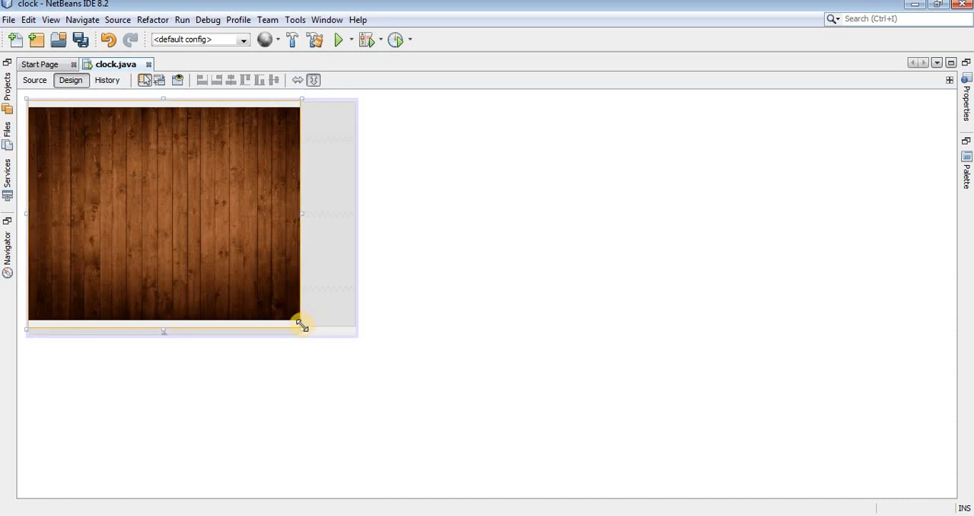
{"action": "left_click_drag", "start_coordinate": [302, 327], "coordinate": [298, 322]}
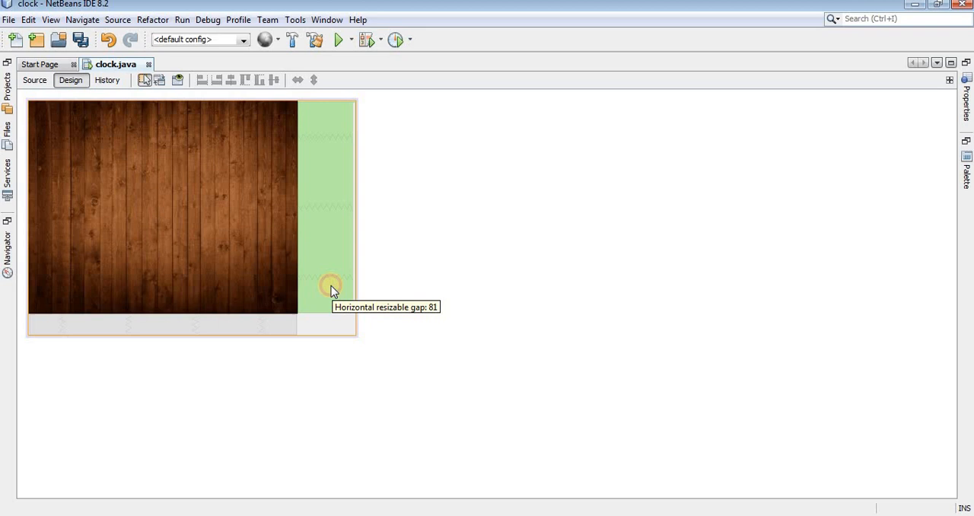
Reorder components with Change Order so jLabel1 sits above imagelable.
{"action": "right_click", "coordinate": [327, 286]}
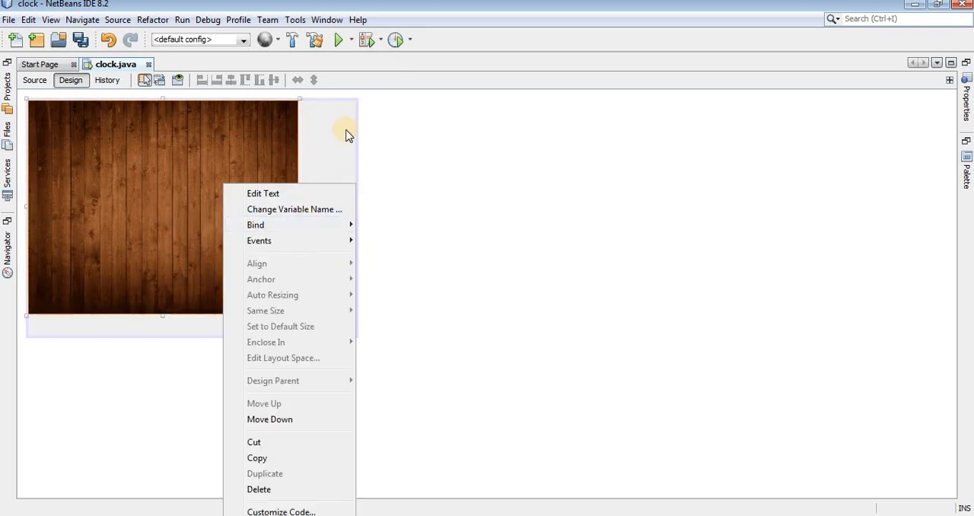
{"action": "right_click", "coordinate": [327, 282]}
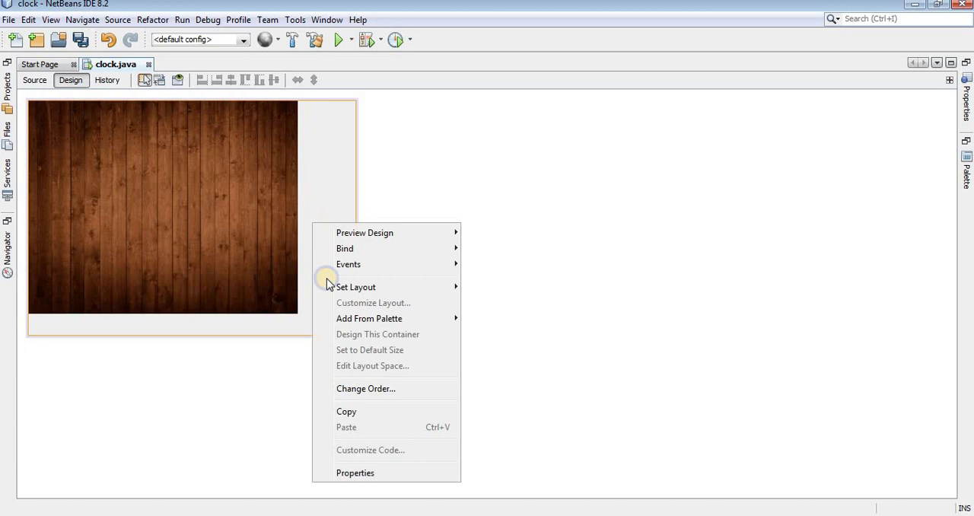
{"action": "left_click", "coordinate": [365, 388]}
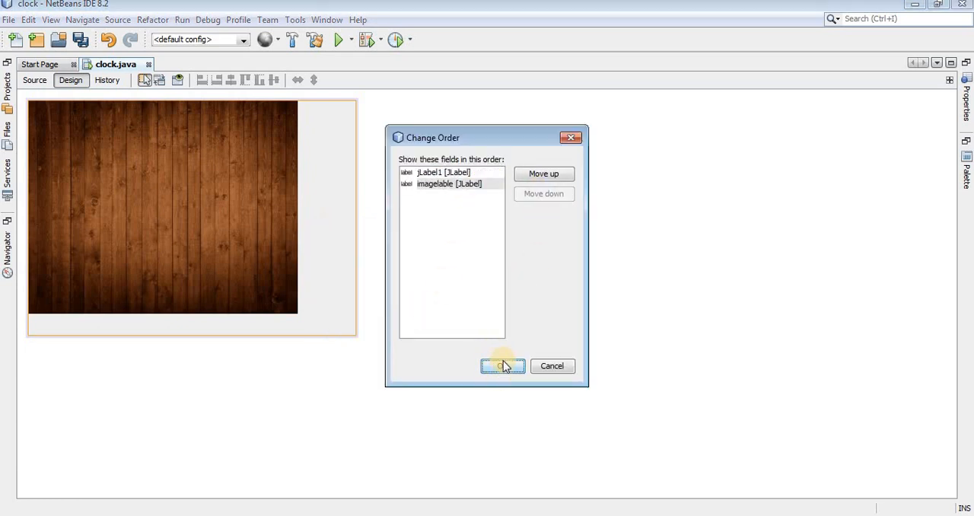
{"action": "left_click", "coordinate": [502, 365]}
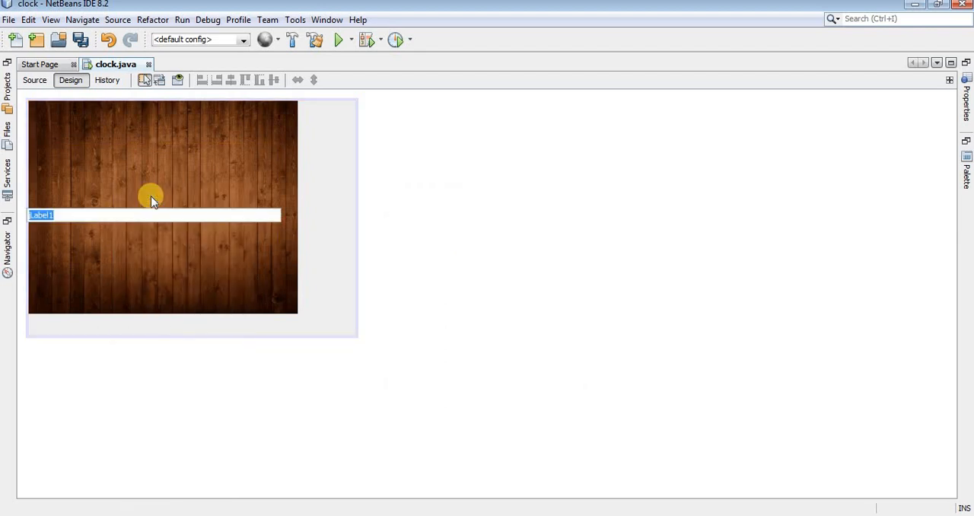
Set the overlay label font to Times New Roman 60 and foreground to green (102,255,102).
{"action": "type", "text": "fjhgjhgjhgjhg"}
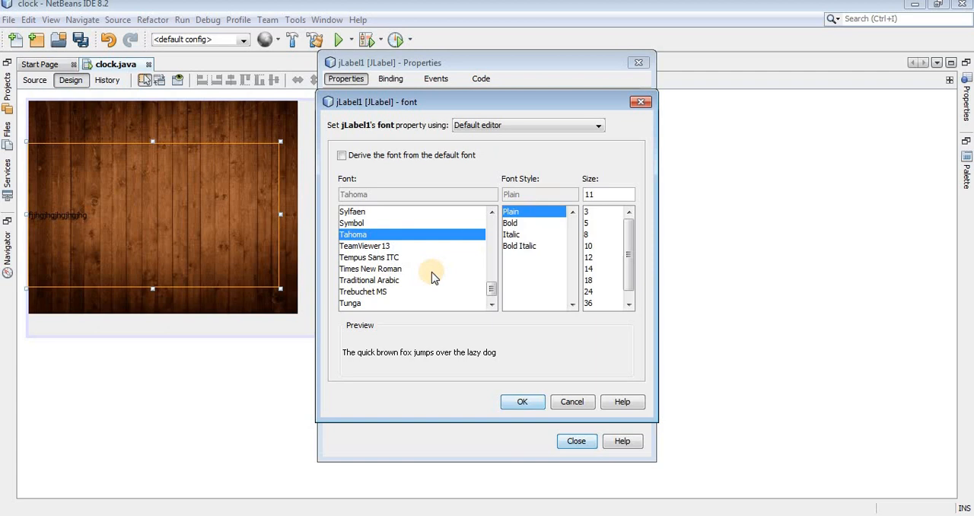
{"action": "left_click", "coordinate": [371, 268]}
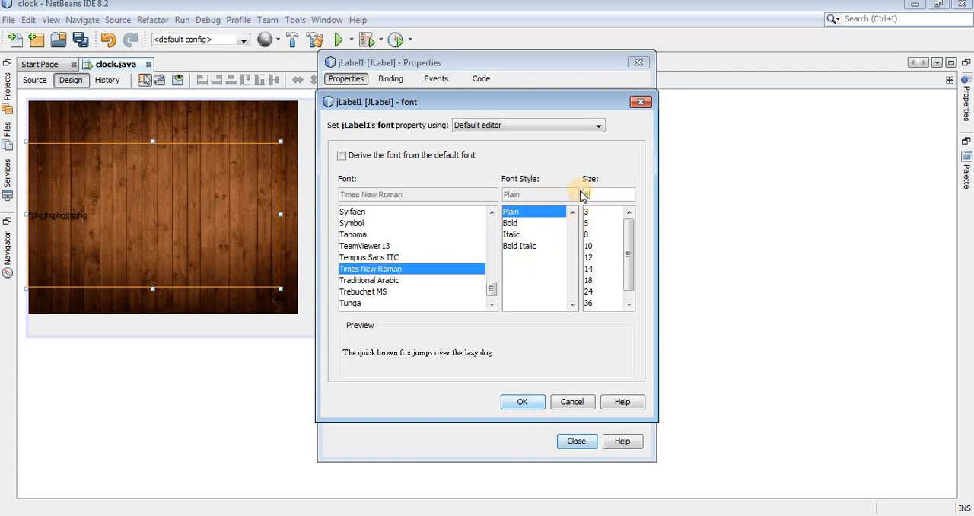
{"action": "left_click", "coordinate": [524, 401]}
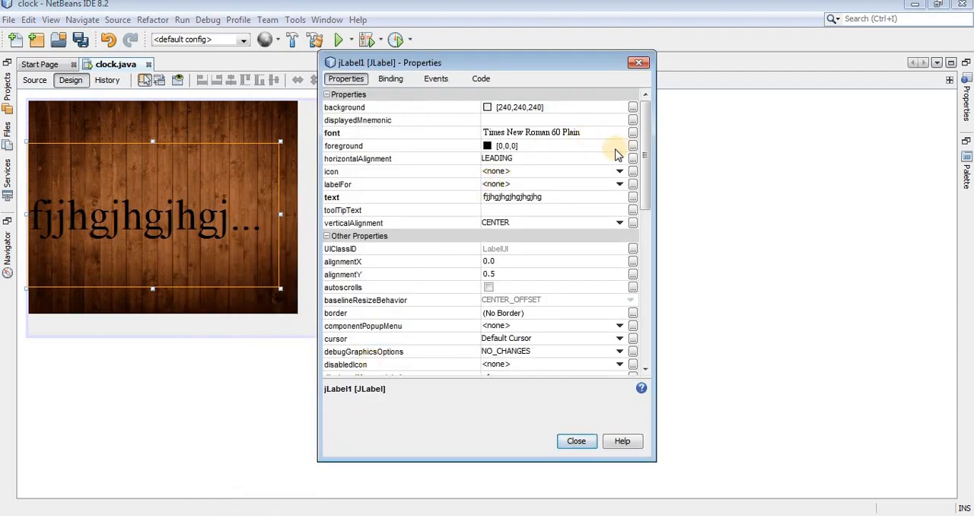
{"action": "left_click", "coordinate": [633, 145]}
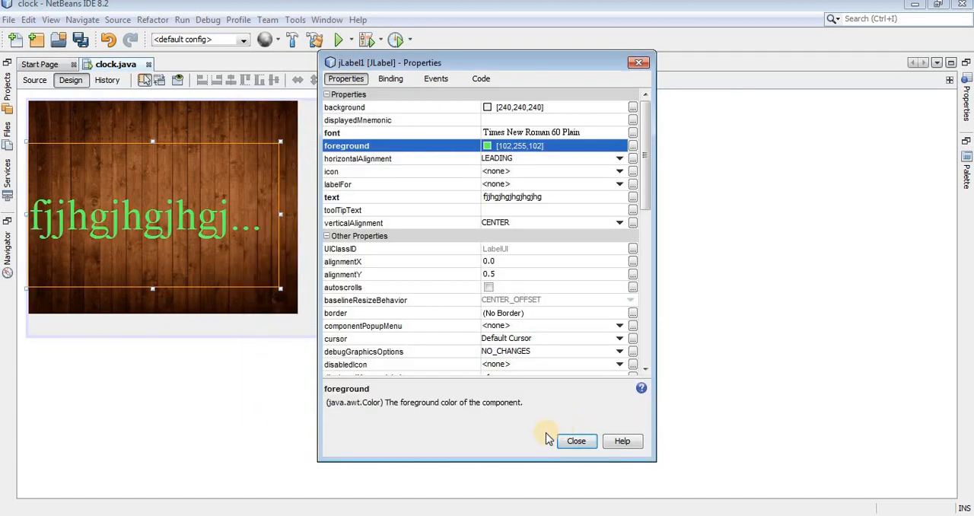
{"action": "left_click", "coordinate": [577, 442]}
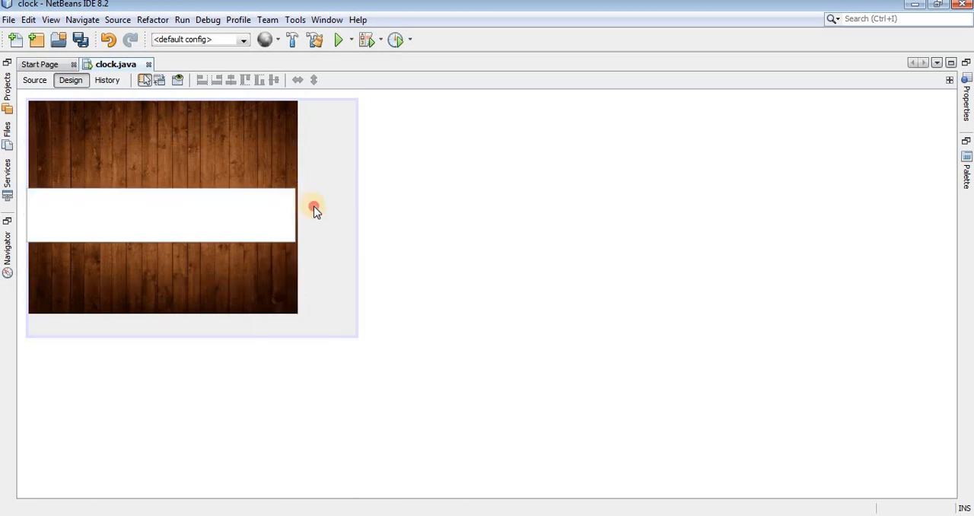
Leave the overlay label's text blank and rename its variable to timelable.
{"action": "left_click", "coordinate": [35, 81]}
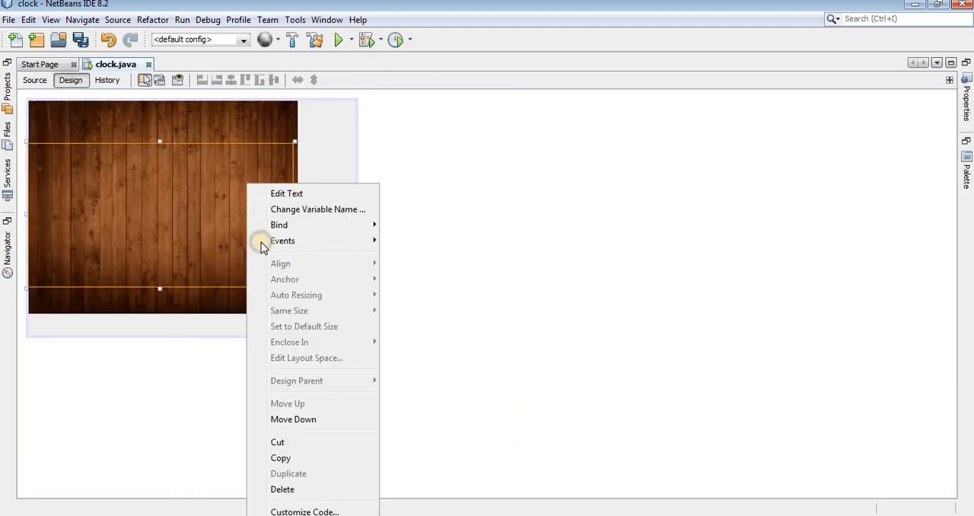
{"action": "left_click", "coordinate": [318, 210]}
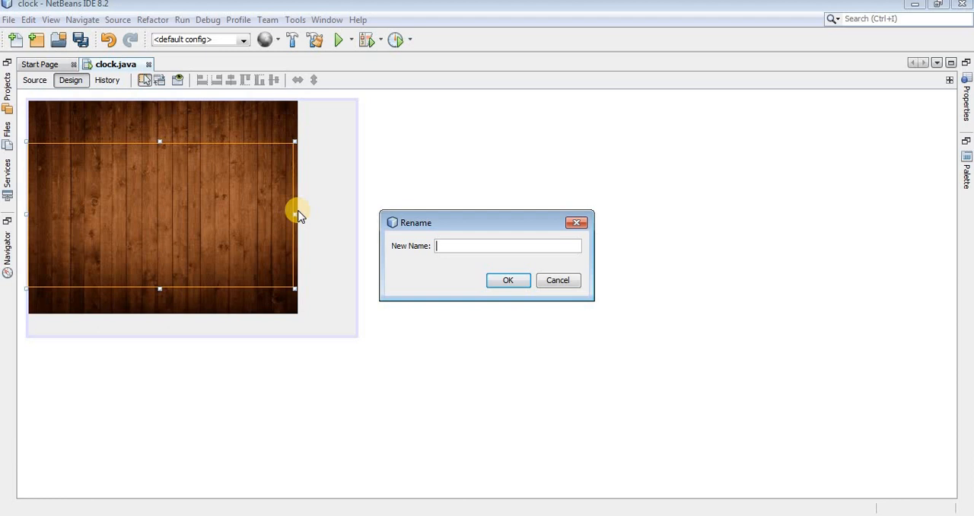
{"action": "type", "text": "time"}
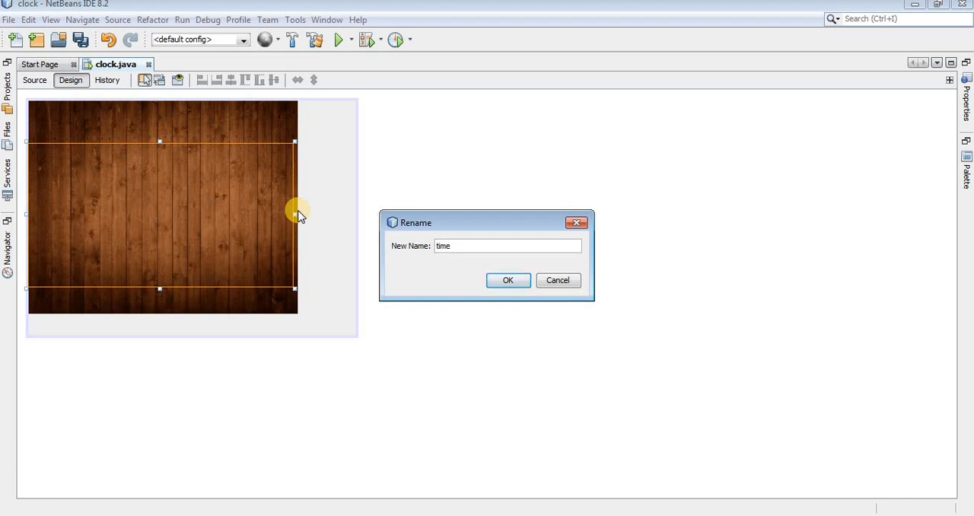
{"action": "type", "text": "lable"}
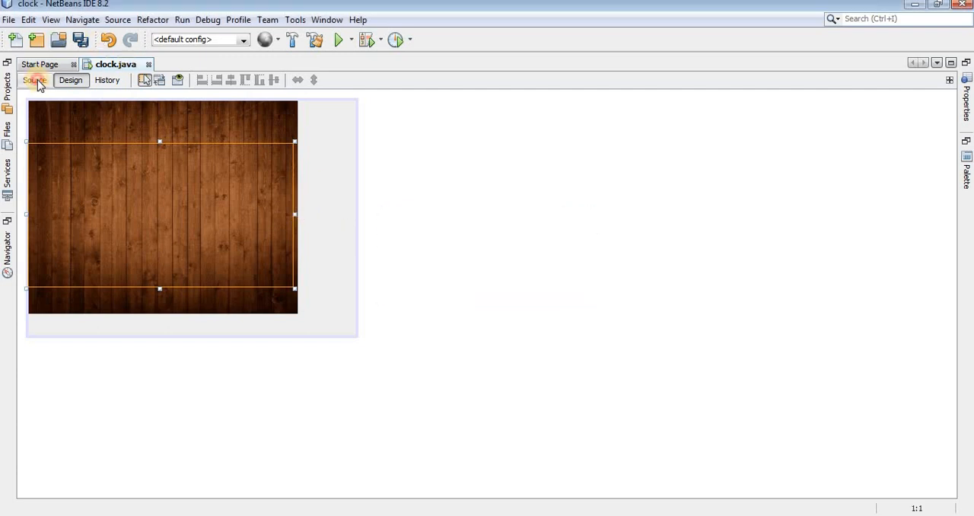
In the source after initComponents(), declare a new Thread with run() containing a while(true) loop.
{"action": "left_click", "coordinate": [35, 81]}
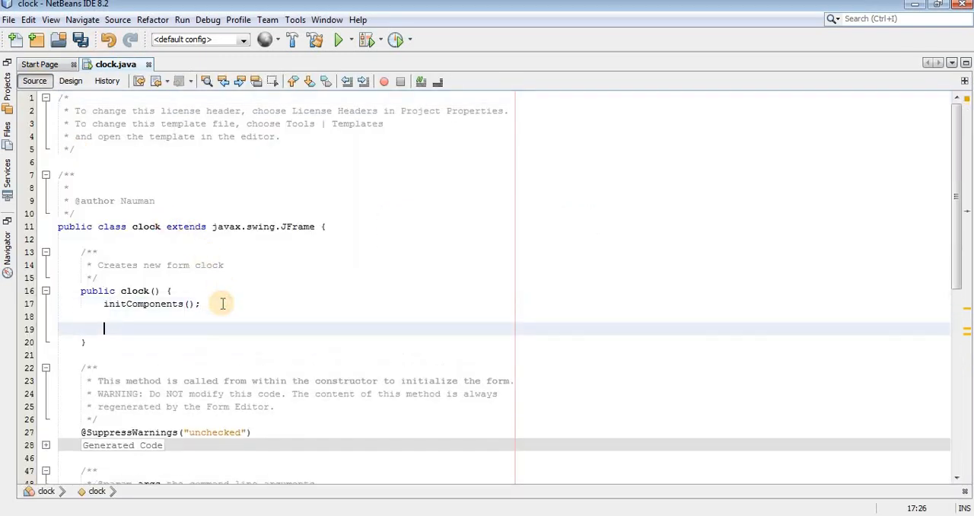
{"action": "type", "text": "Thread t ="}
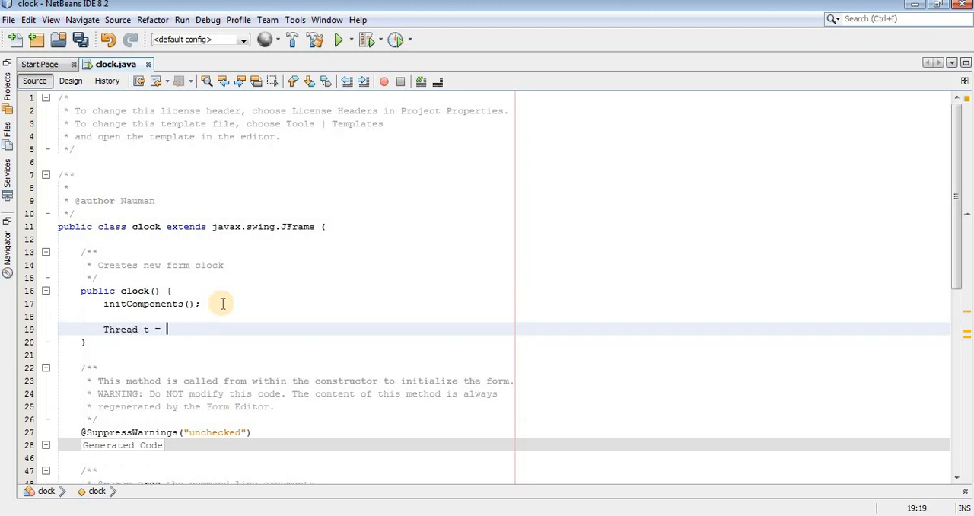
{"action": "type", "text": "ne"}
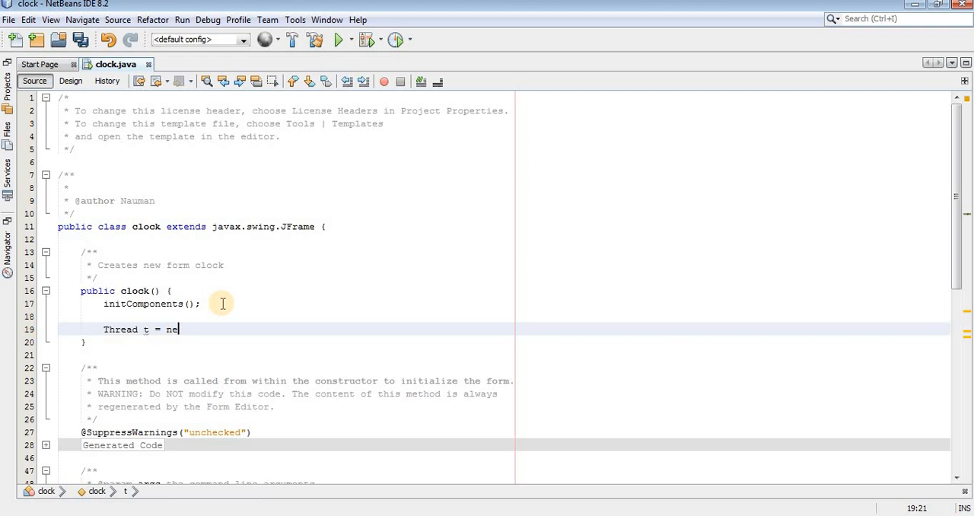
{"action": "type", "text": "w Thre"}
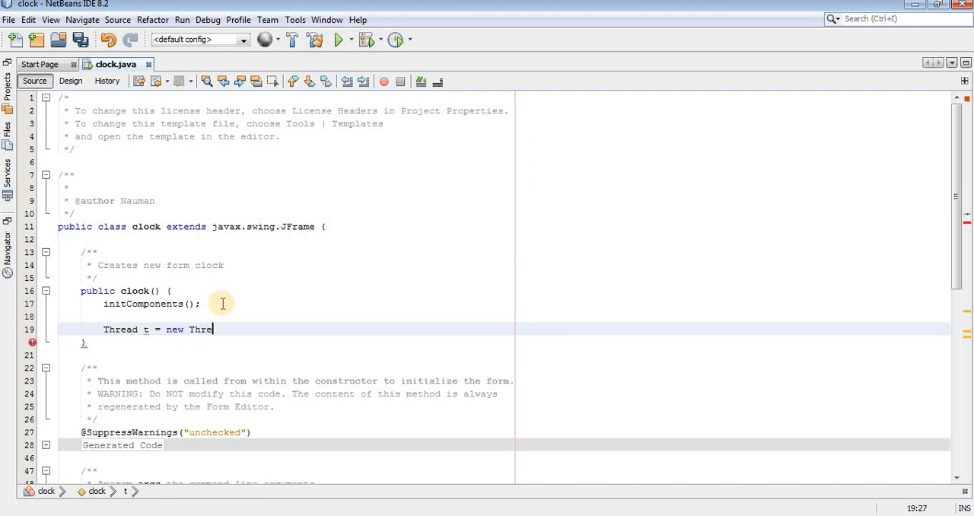
{"action": "type", "text": "ad()"}
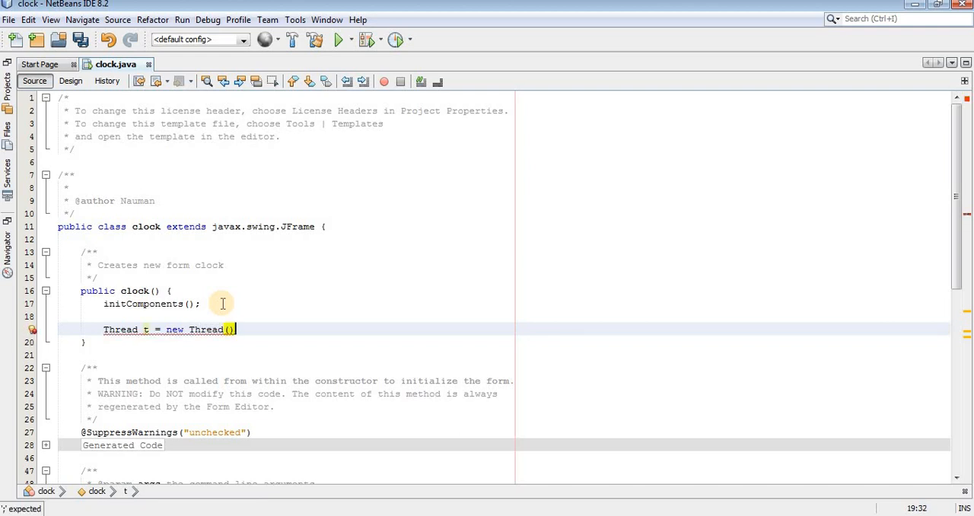
{"action": "type", "text": "{"}
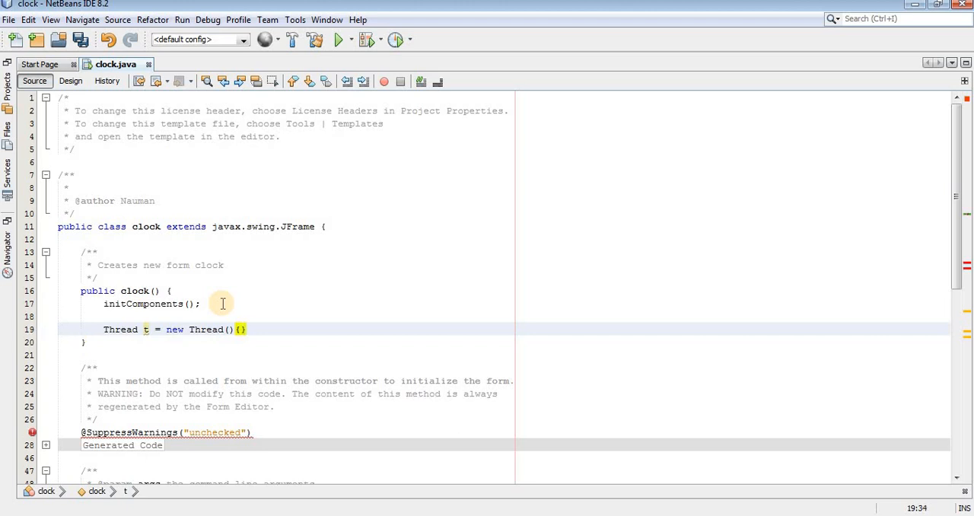
{"action": "type", "text": ";"}
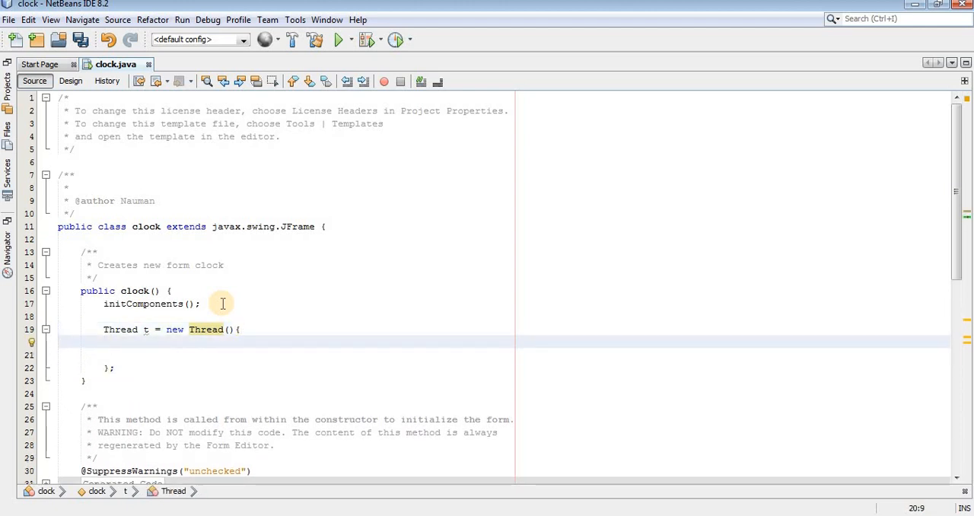
{"action": "type", "text": "p"}
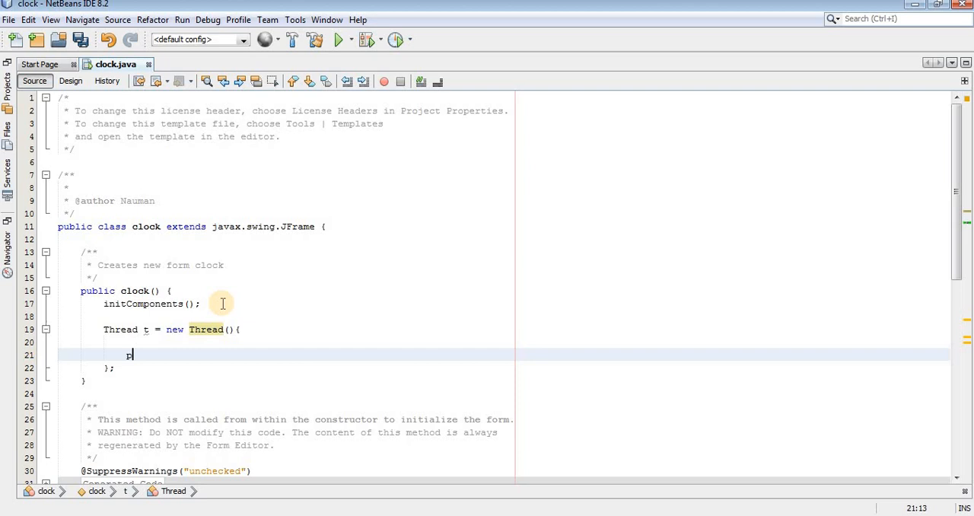
{"action": "type", "text": "ublic vo"}
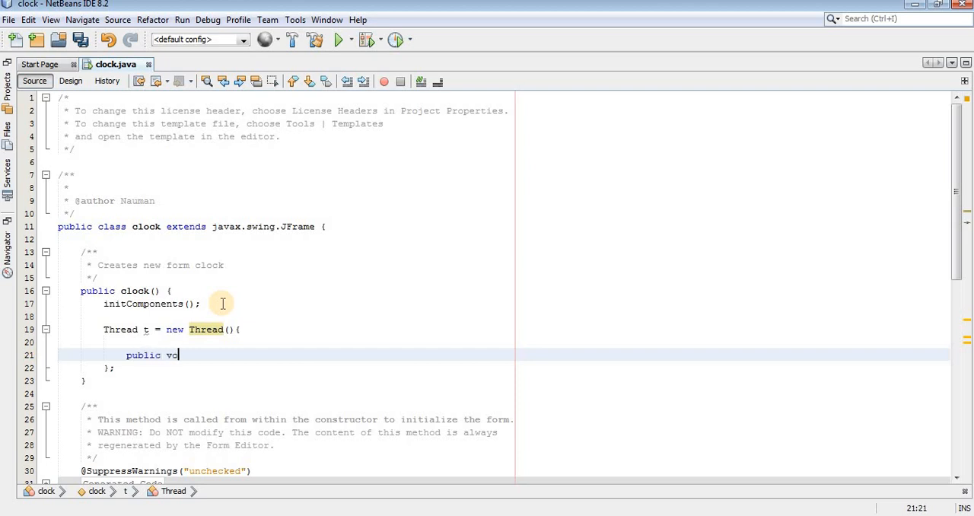
{"action": "type", "text": "id r"}
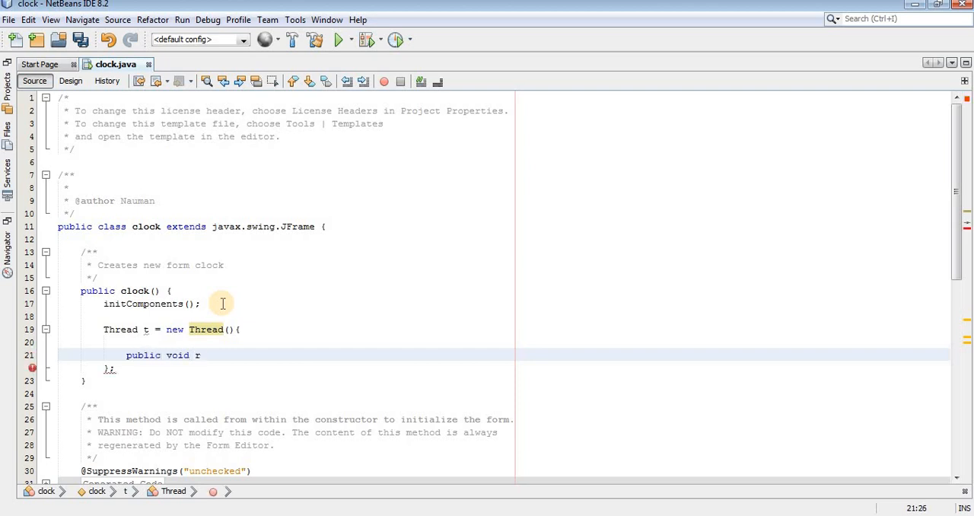
{"action": "type", "text": "un()"}
{"action": "type", "text": "w"}
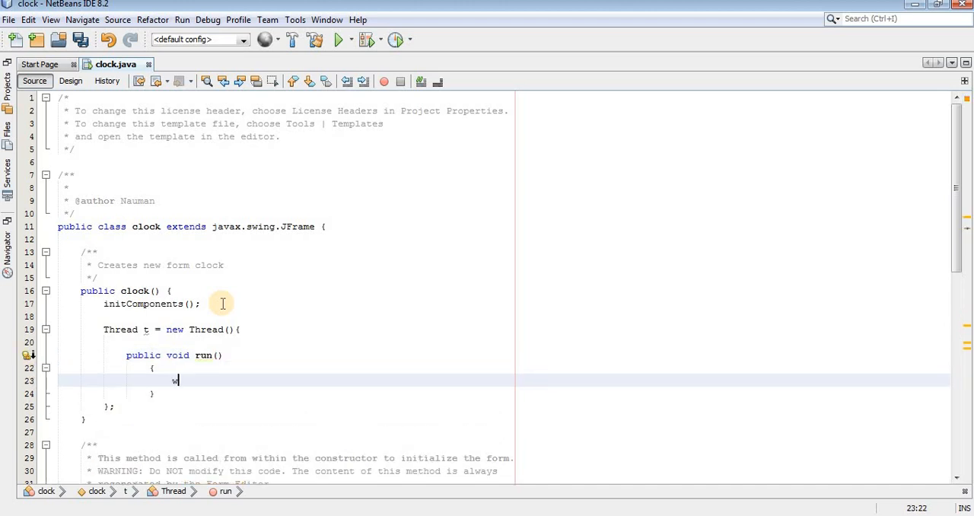
{"action": "type", "text": "hile()"}
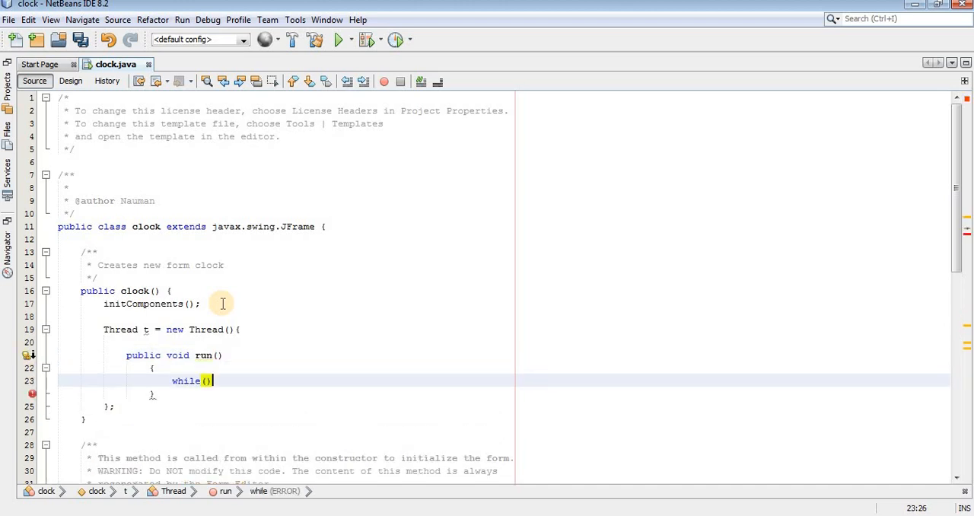
{"action": "type", "text": "true"}
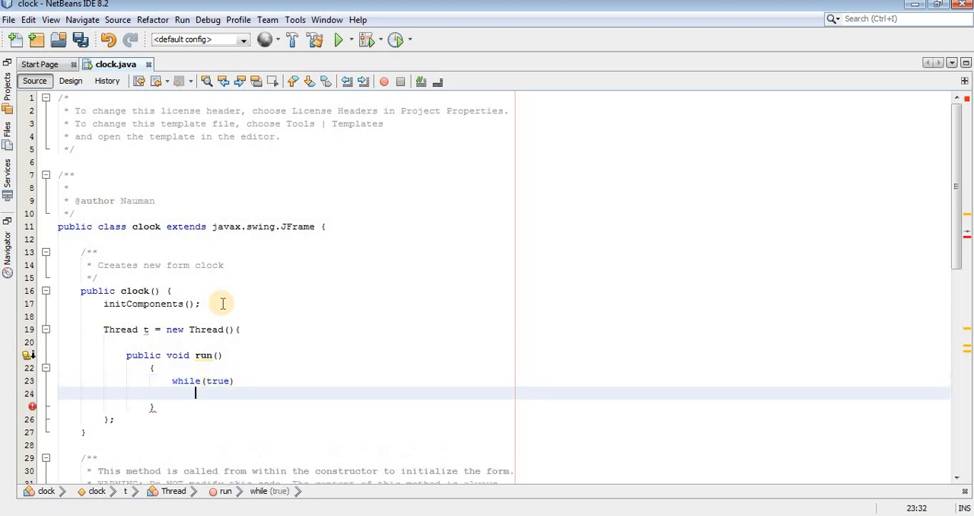
{"action": "type", "text": "{"}
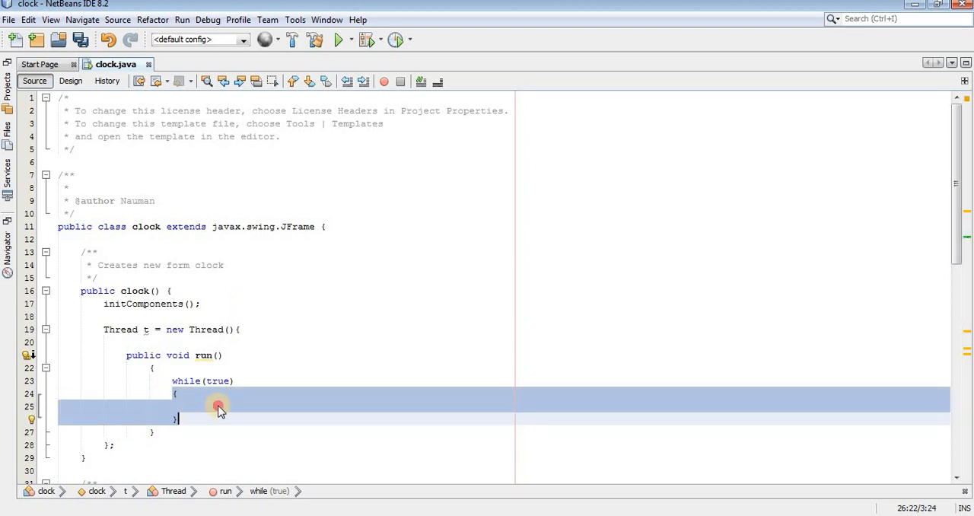
Inside the loop, create DateFormat date = new SimpleDateFormat("hh : mm : ss aa").
{"action": "left_click", "coordinate": [219, 407]}
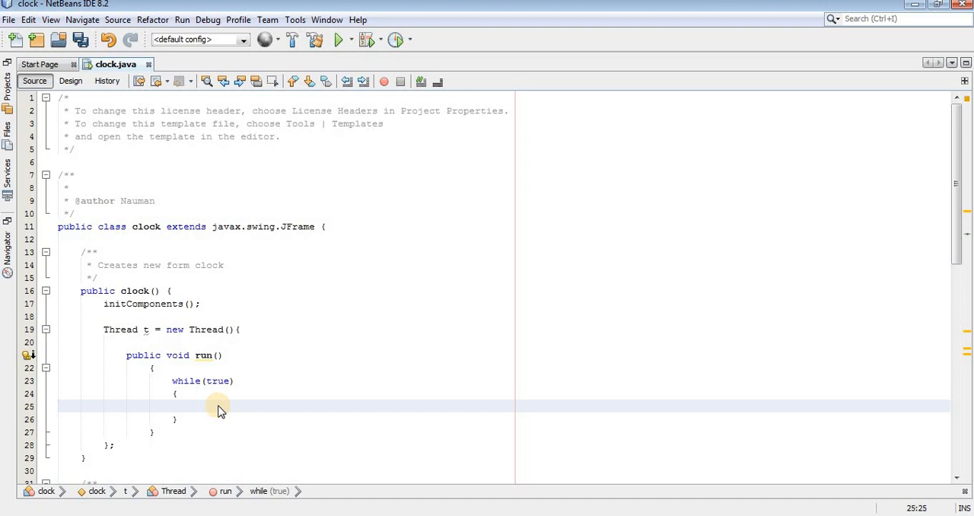
{"action": "type", "text": "D"}
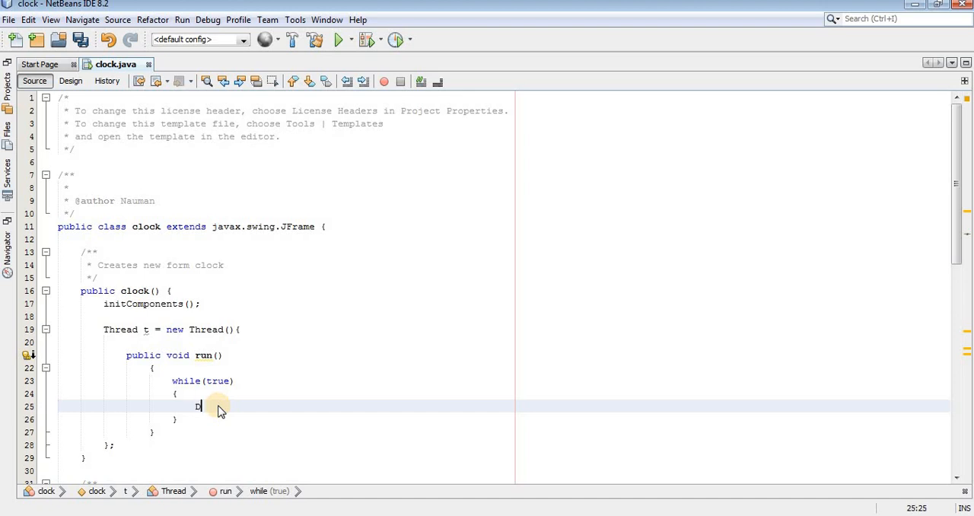
{"action": "type", "text": "ate"}
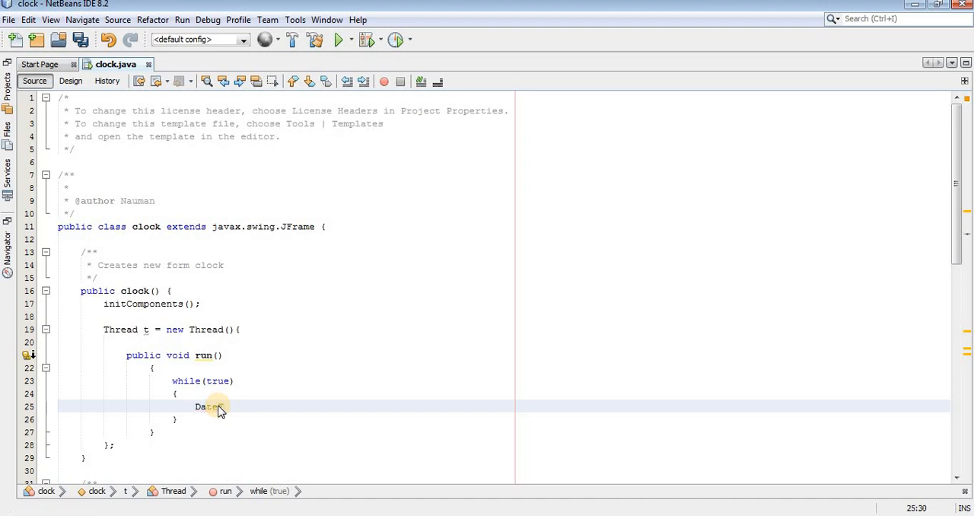
{"action": "type", "text": "Format"}
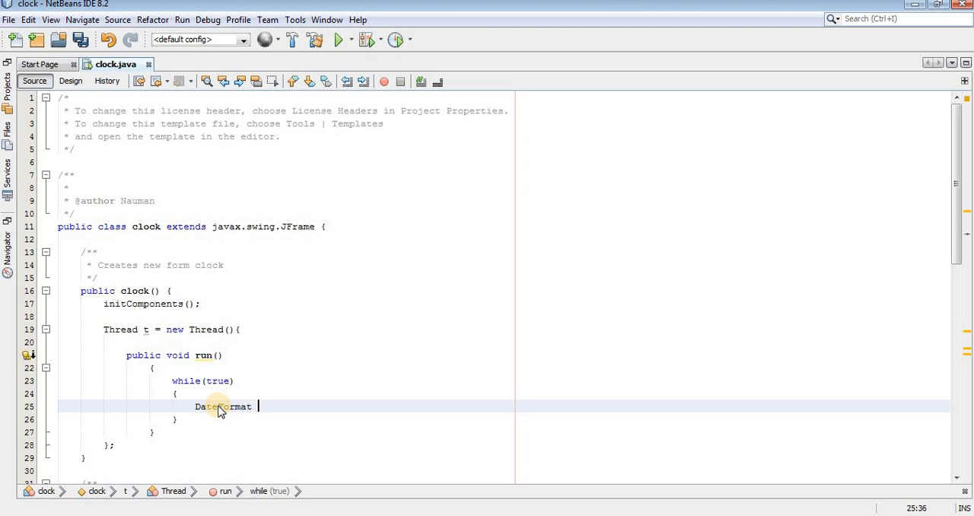
{"action": "type", "text": "date"}
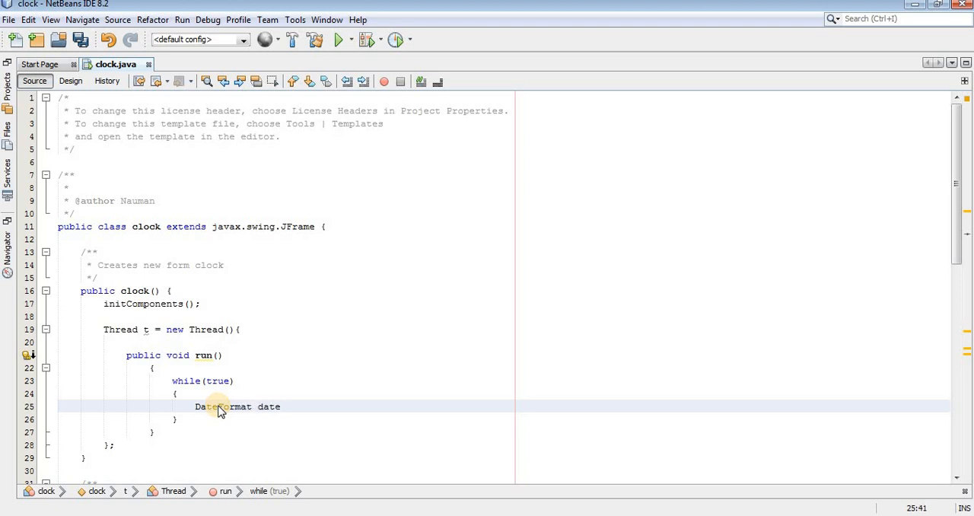
{"action": "type", "text": "= N"}
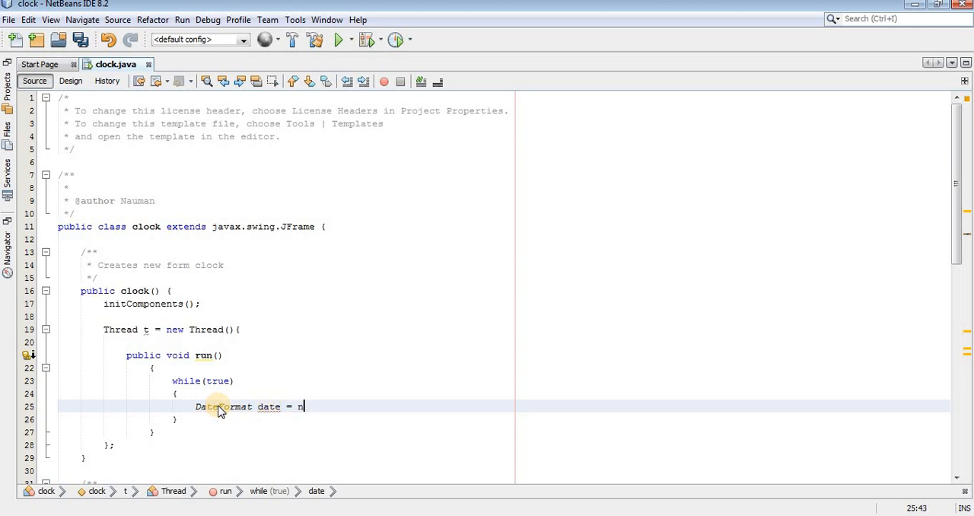
{"action": "type", "text": "ew"}
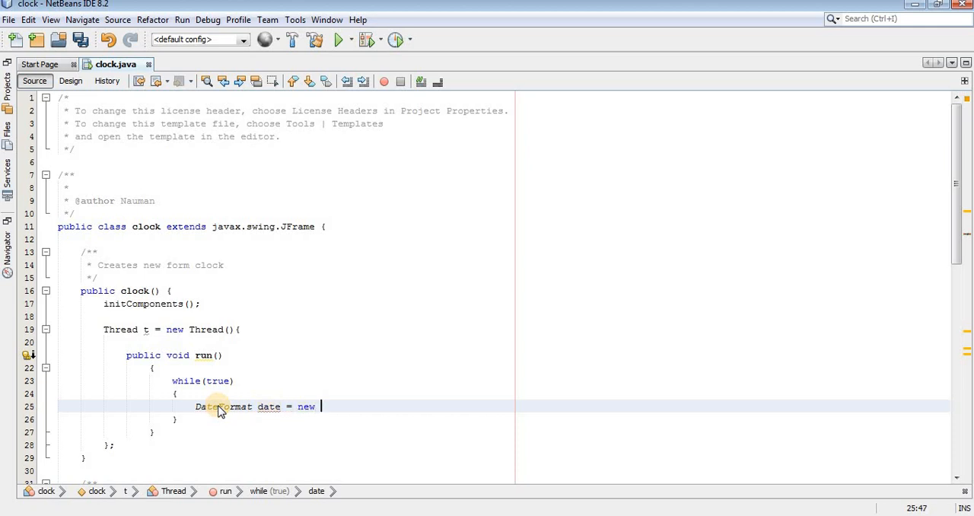
{"action": "type", "text": "SimpleDateFo"}
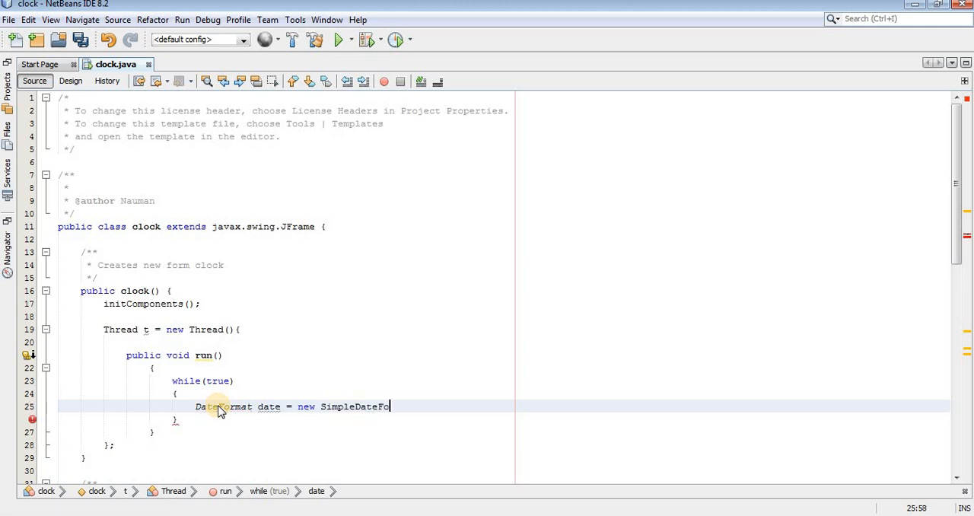
{"action": "type", "text": "rmat"}
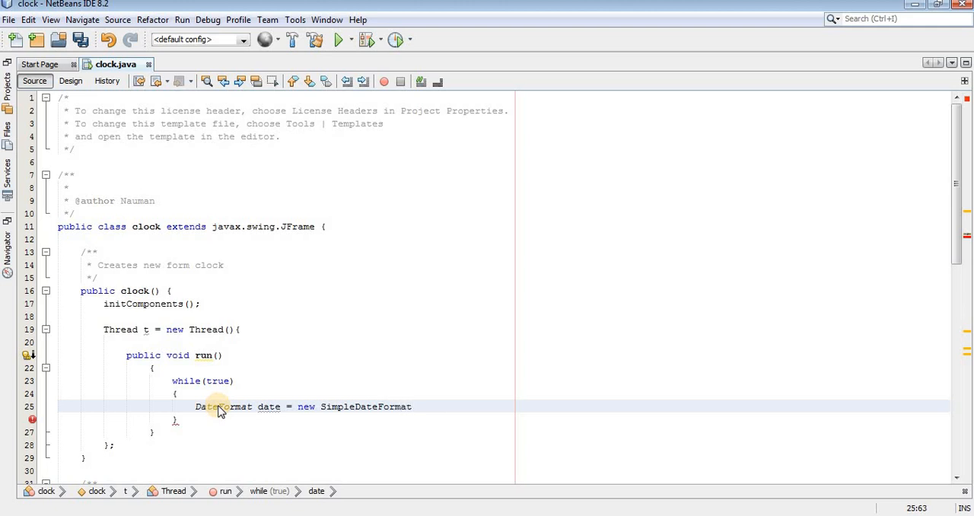
{"action": "type", "text": "();"}
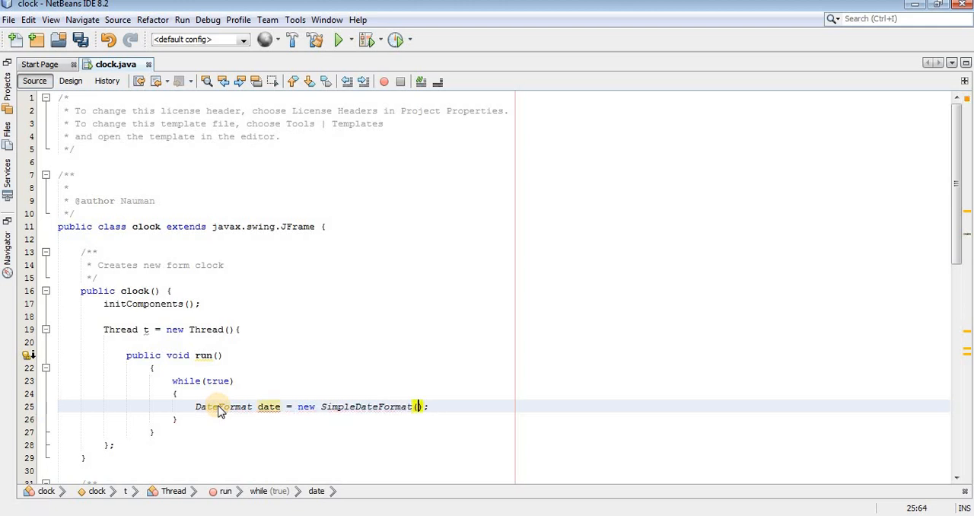
{"action": "type", "text": "\""}
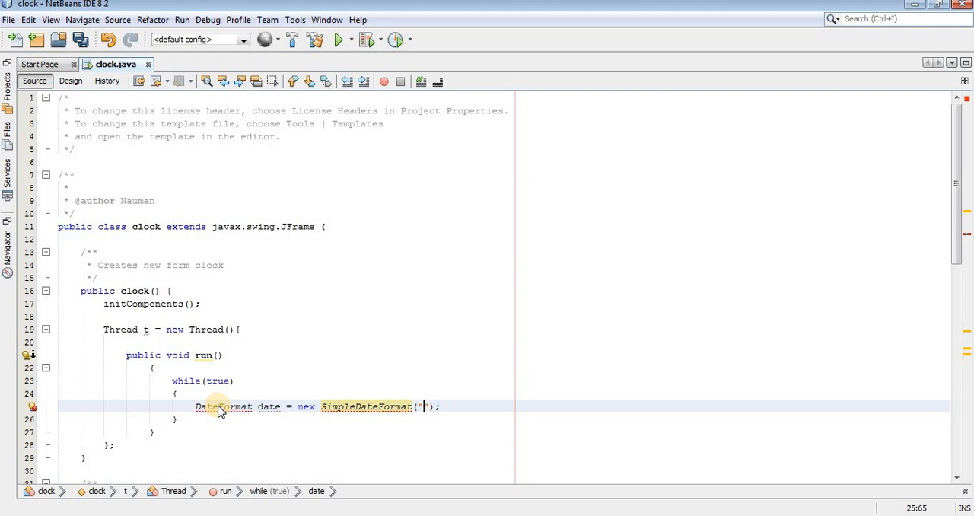
{"action": "type", "text": "hh : mm"}
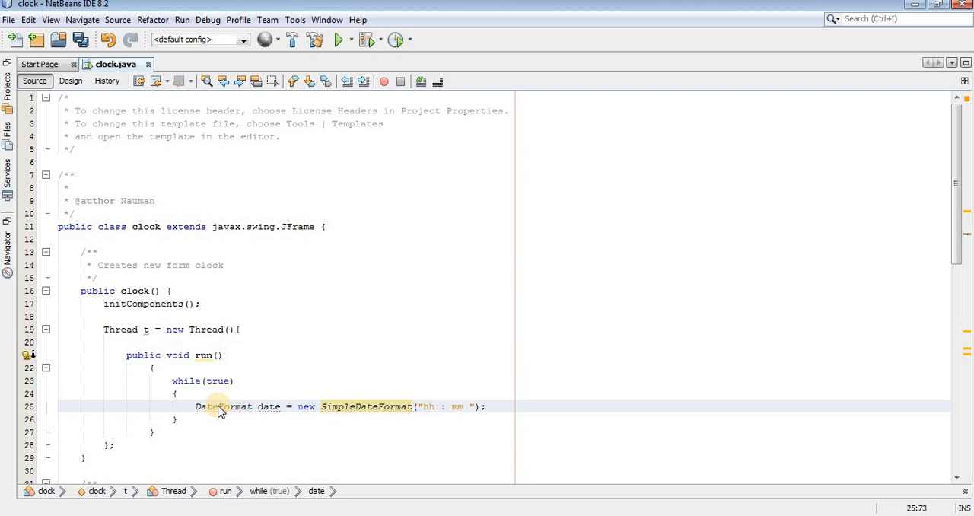
{"action": "type", "text": ": ss"}
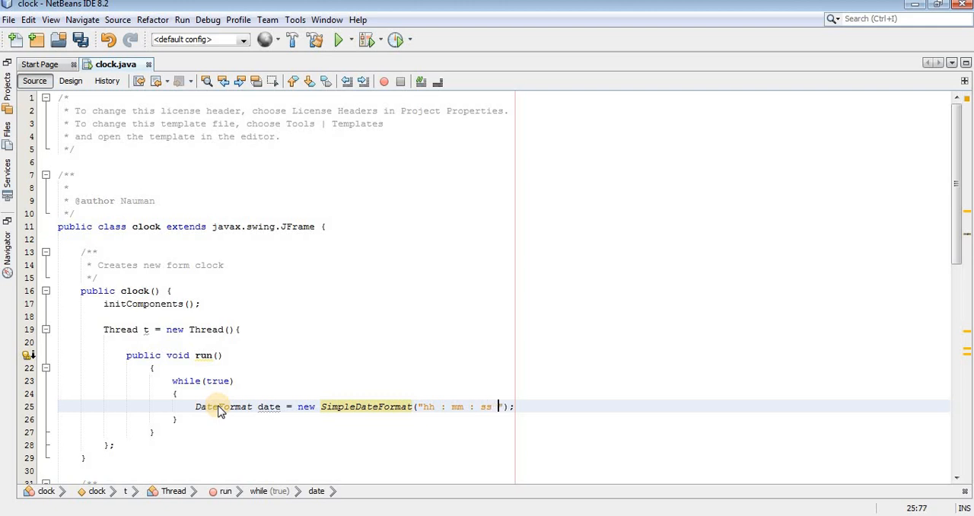
{"action": "type", "text": "aa"}
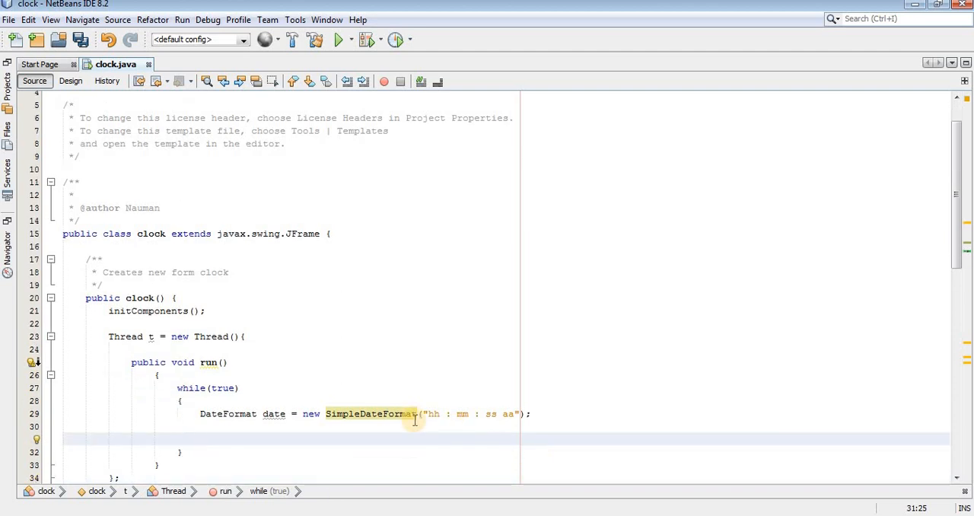
{"action": "type", "text": "Str"}
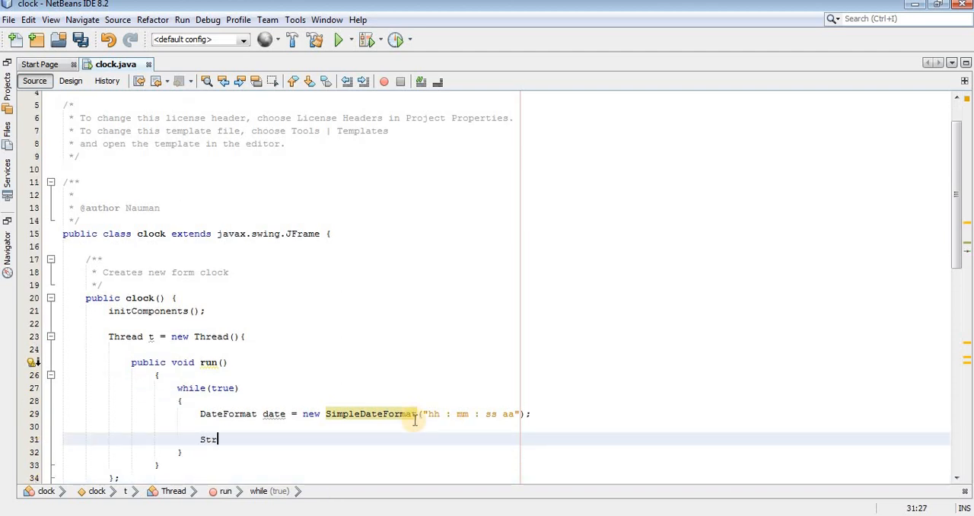
Add String datestring = date.format(new Date()).toString(); inside the loop.
{"action": "type", "text": "ing"}
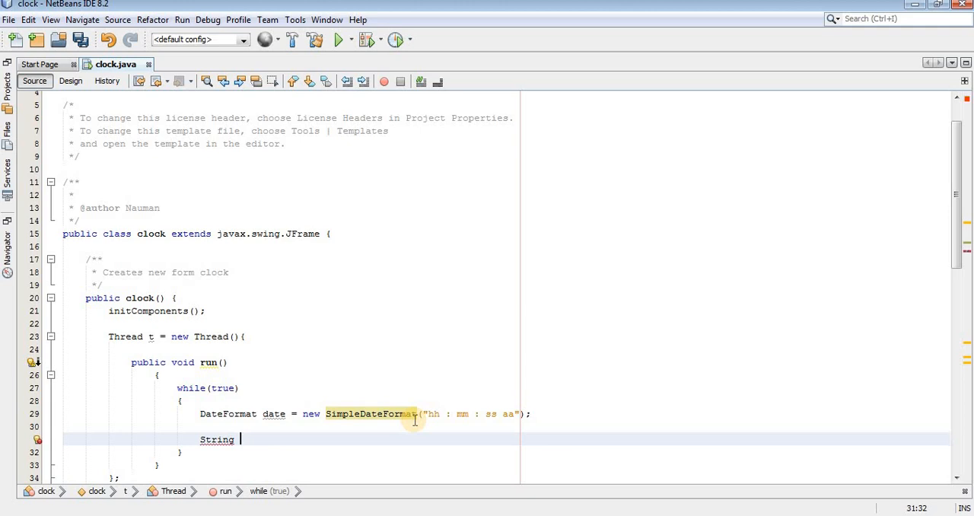
{"action": "type", "text": "date"}
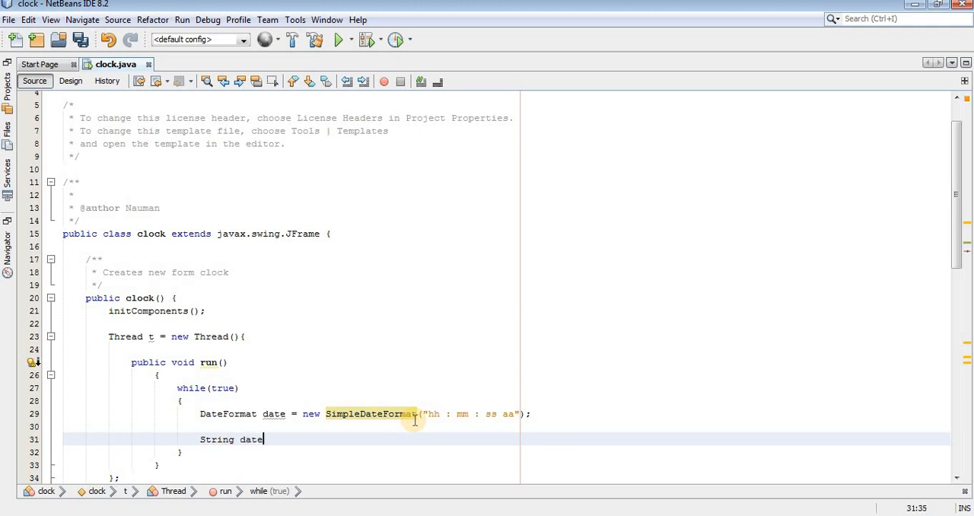
{"action": "type", "text": "string"}
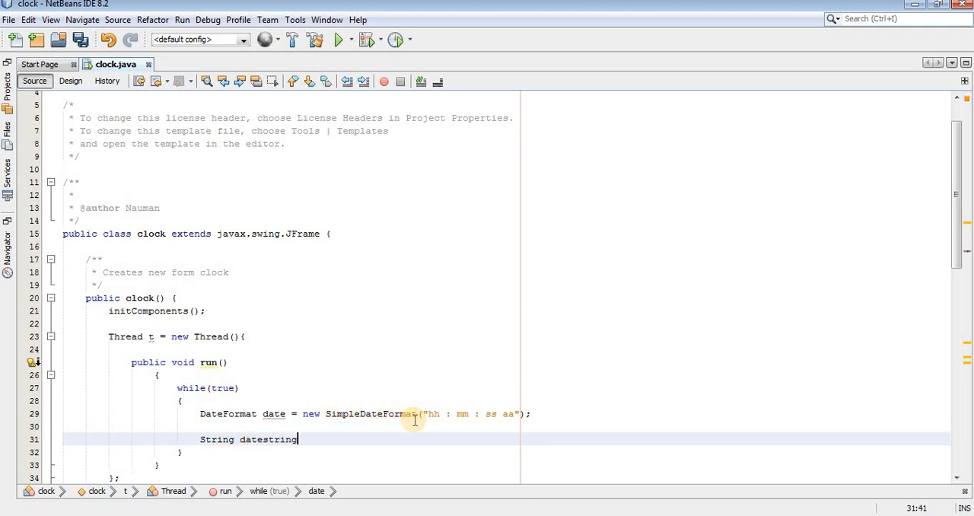
{"action": "type", "text": "="}
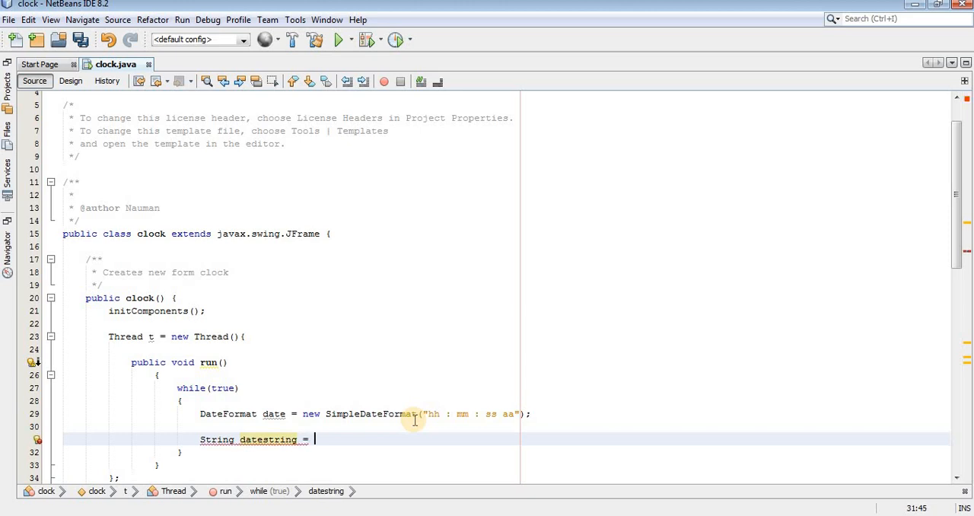
{"action": "type", "text": "date"}
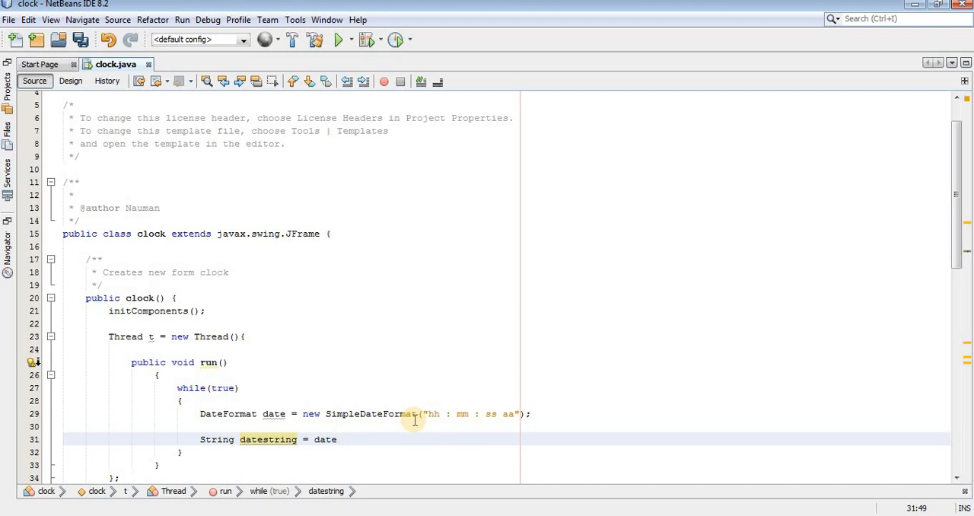
{"action": "type", "text": ".format(date)"}
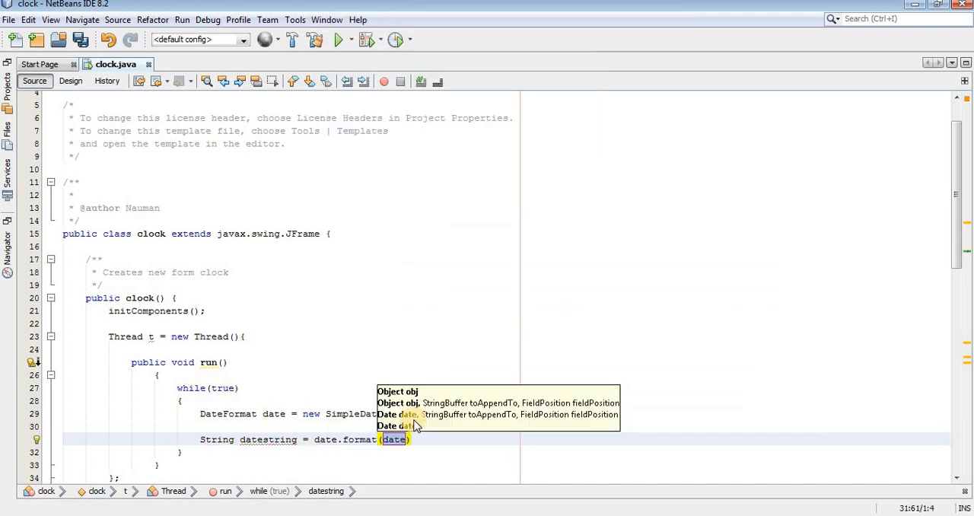
{"action": "key", "text": "Delete"}
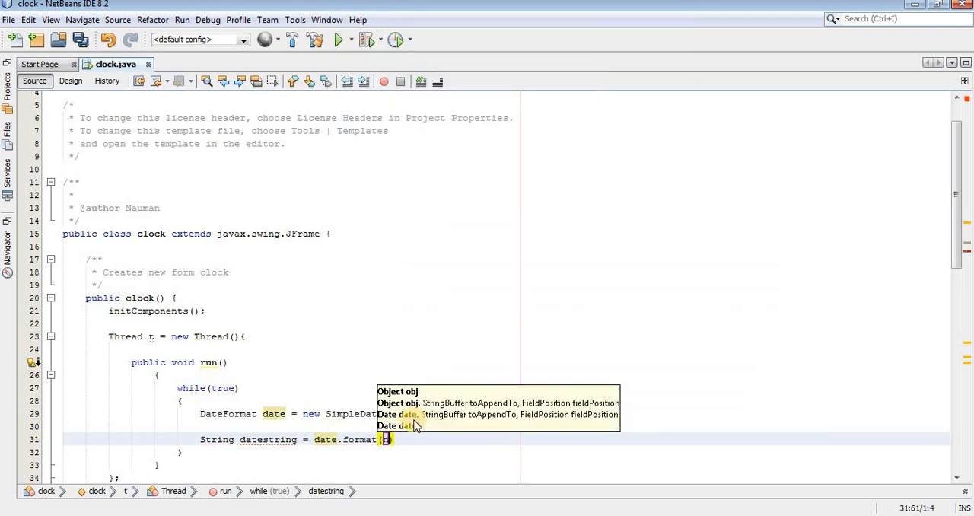
{"action": "type", "text": "new"}
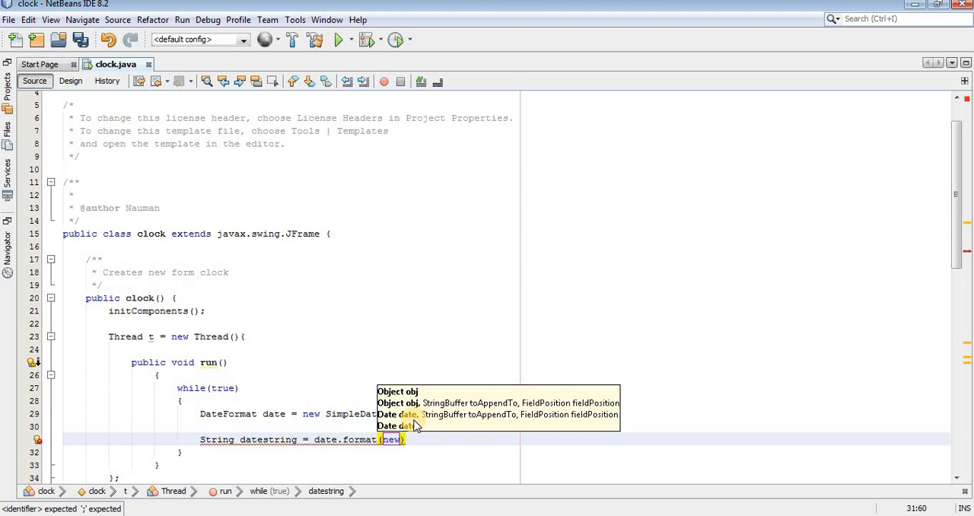
{"action": "type", "text": "Date("}
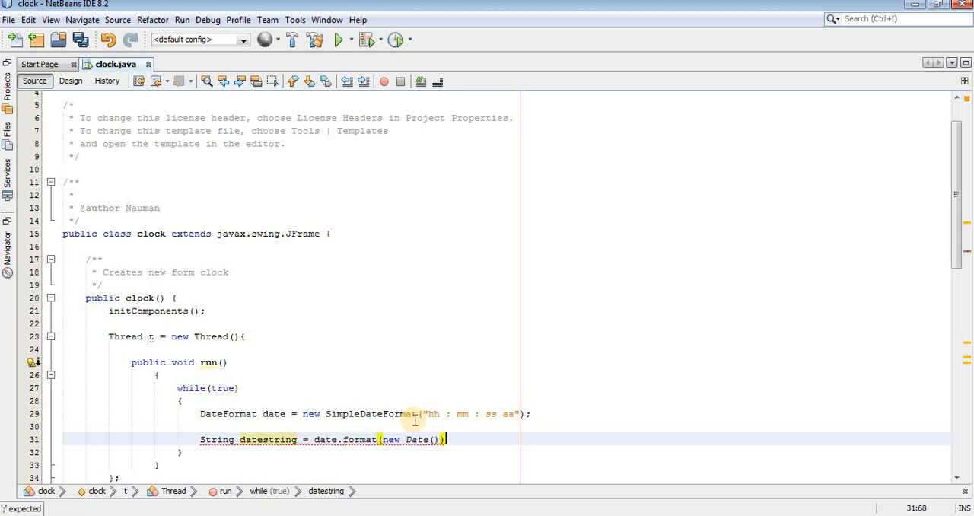
{"action": "type", "text": ".toStrin"}
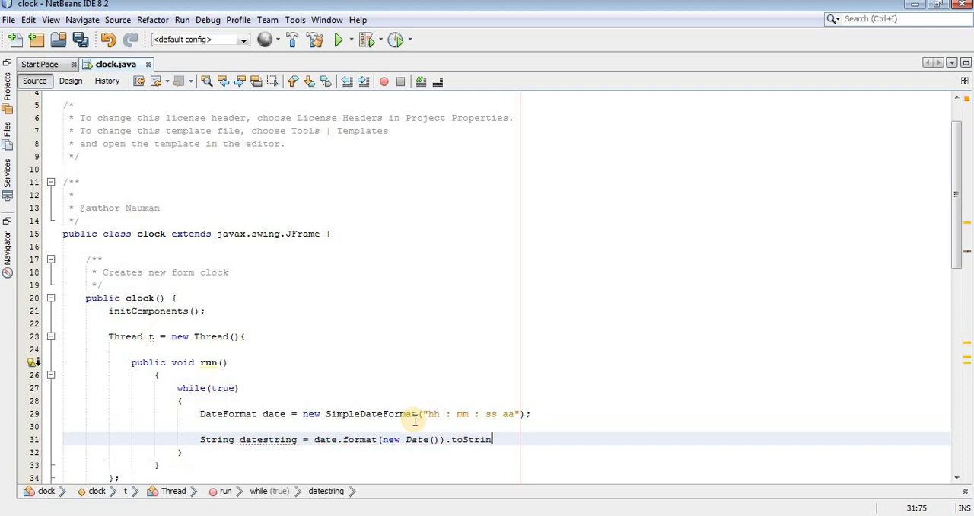
{"action": "type", "text": "();"}
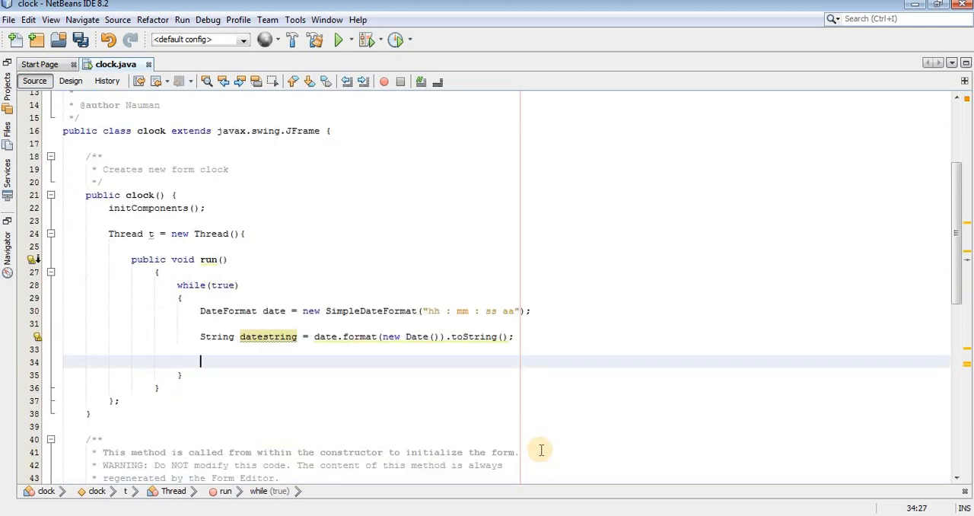
Check the time label's variable name in Design view, keeping it unchanged.
{"action": "left_click", "coordinate": [69, 81]}
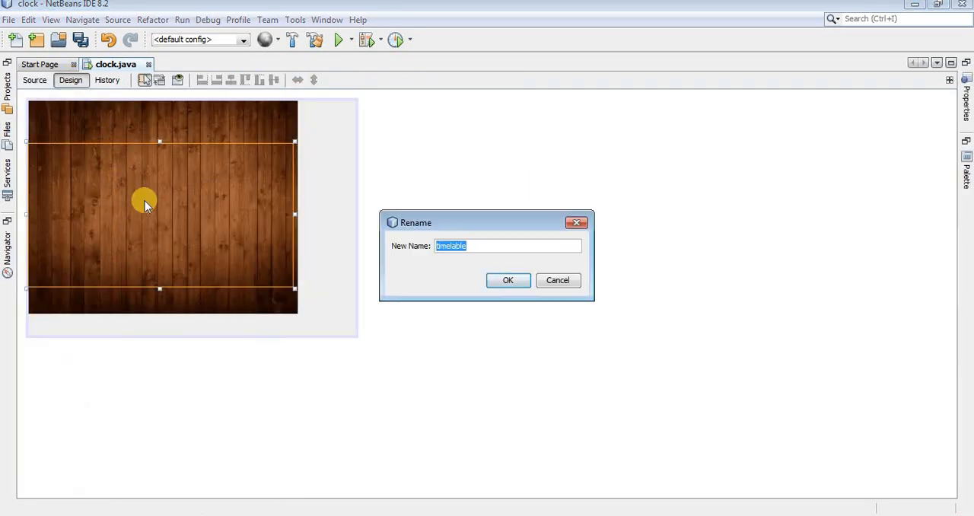
{"action": "mouse_move", "coordinate": [496, 292]}
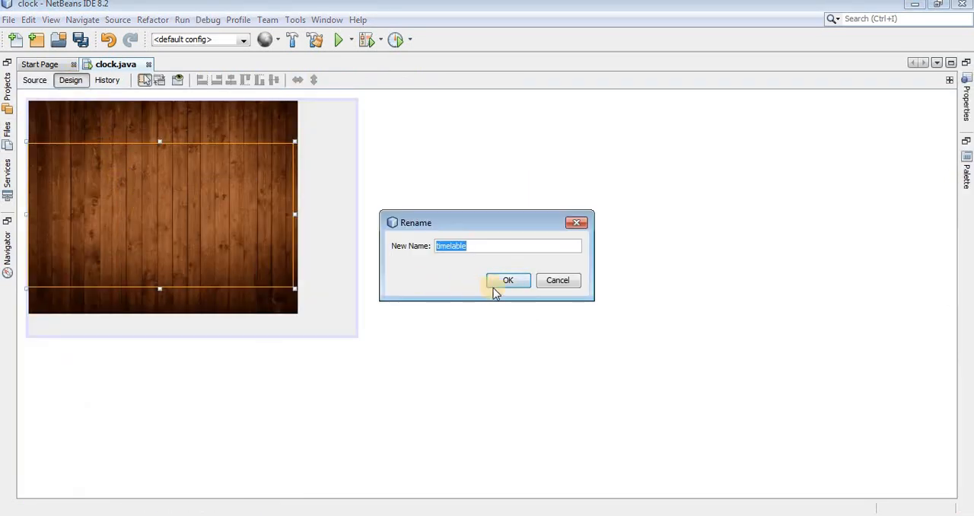
{"action": "left_click", "coordinate": [508, 280]}
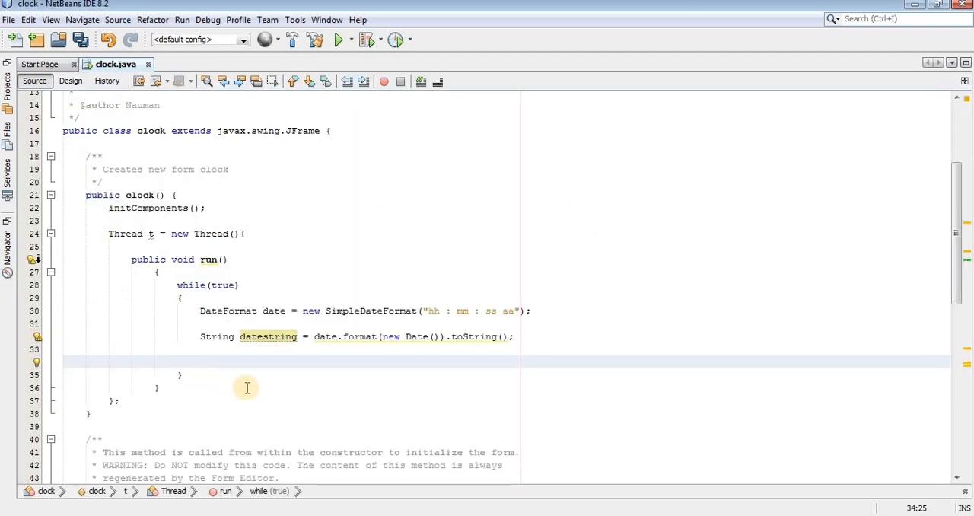
Set timelable's text to datestring and add a try/catch block calling Thread.sleep(1).
{"action": "type", "text": "timelable"}
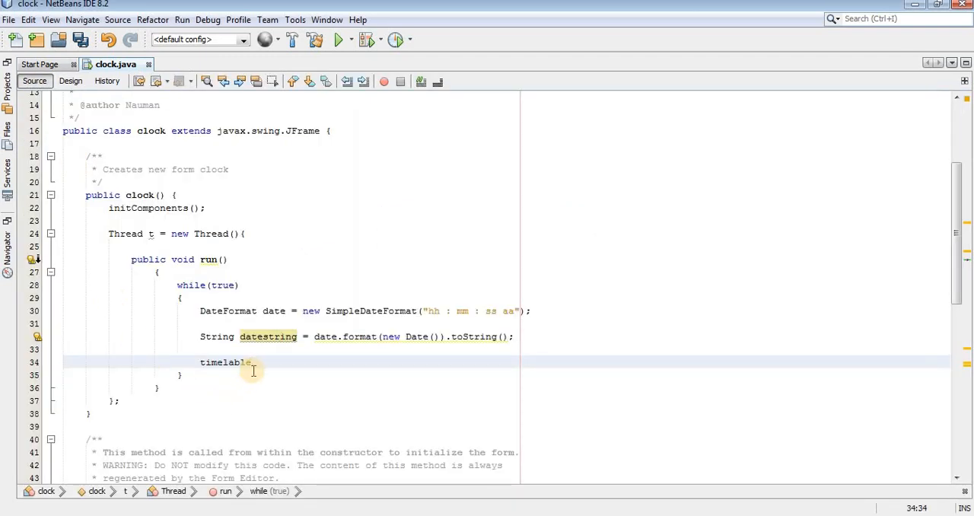
{"action": "type", "text": ".s"}
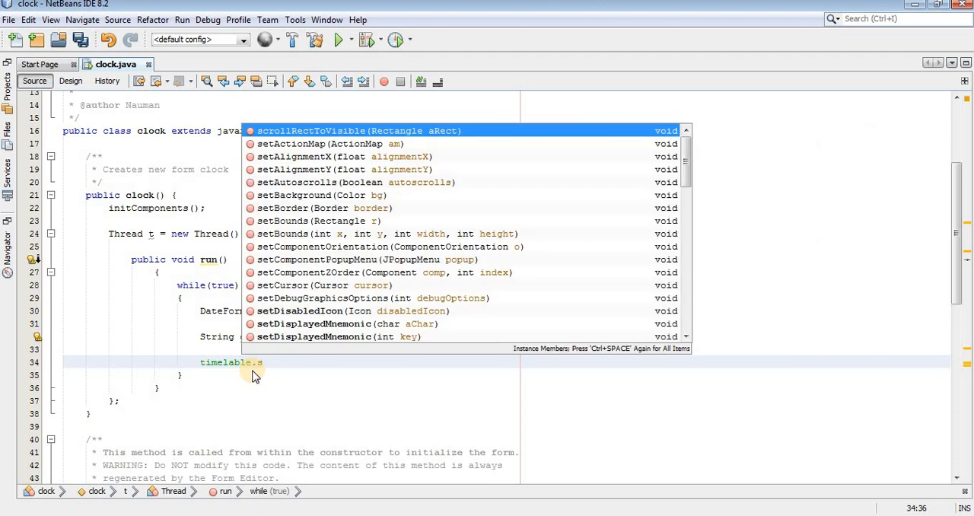
{"action": "type", "text": "etText(datestring);"}
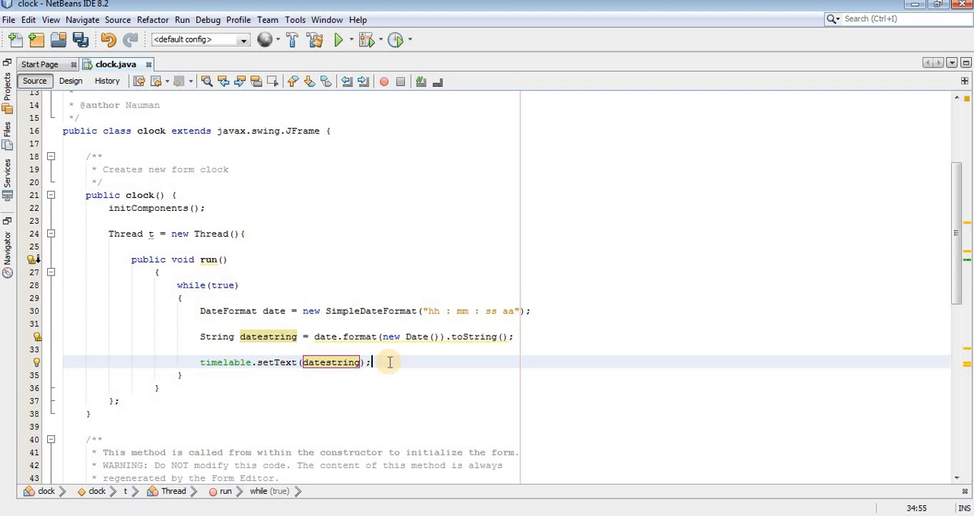
{"action": "type", "text": "try"}
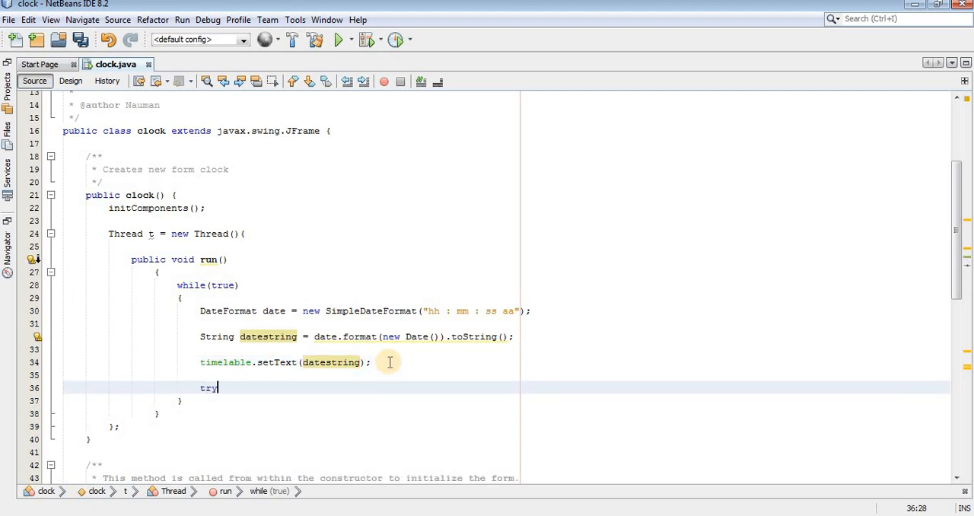
{"action": "type", "text": "{"}
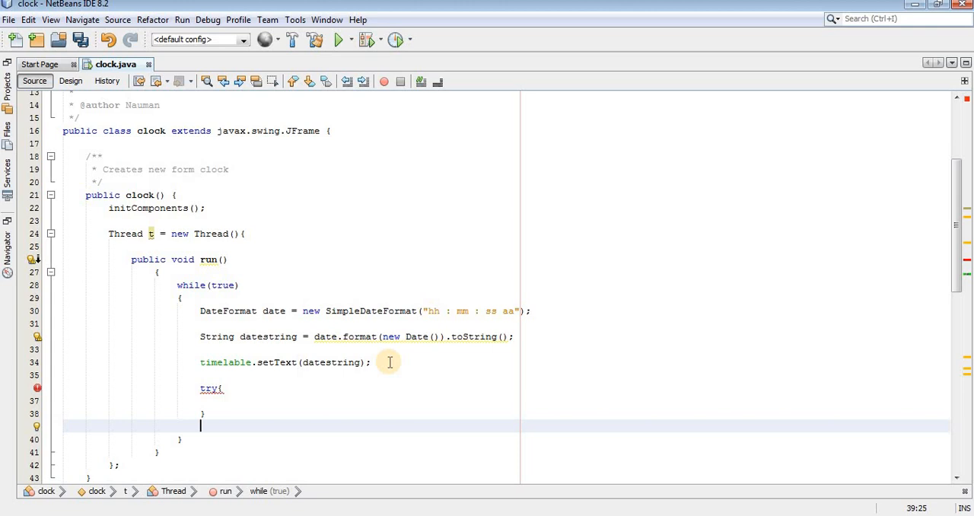
{"action": "type", "text": "catch("}
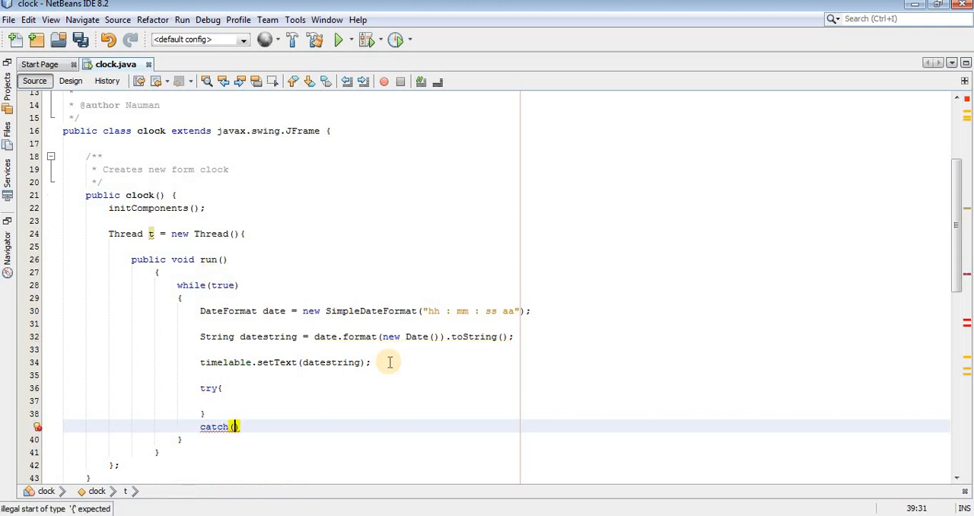
{"action": "type", "text": "Exception e"}
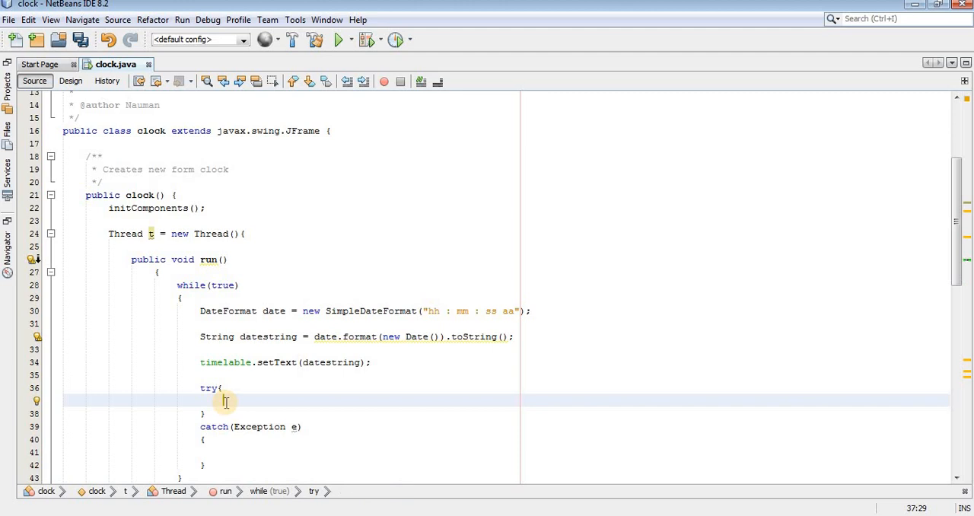
{"action": "type", "text": "Thread.sleep(1);"}
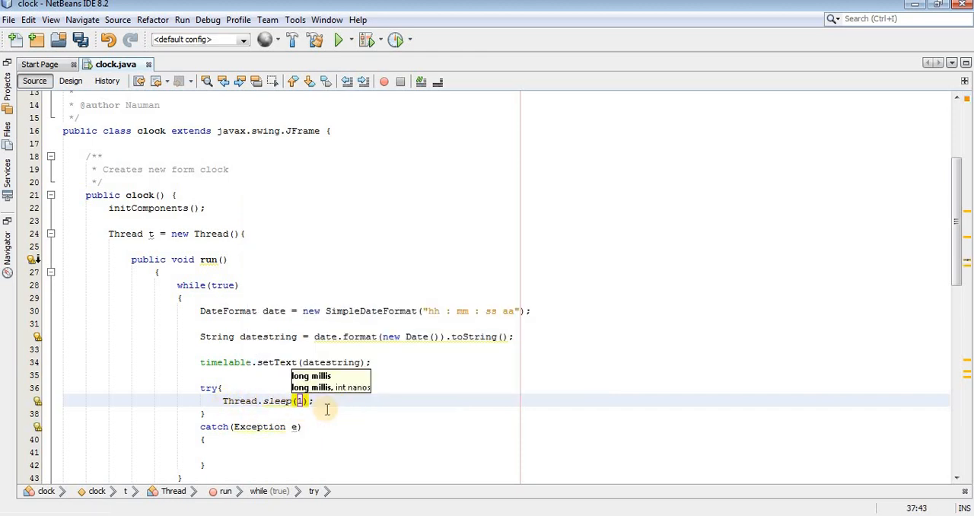
Start the thread with t.start(); after its definition in the constructor.
{"action": "scroll", "scroll_direction": "down", "scroll_amount": 3}
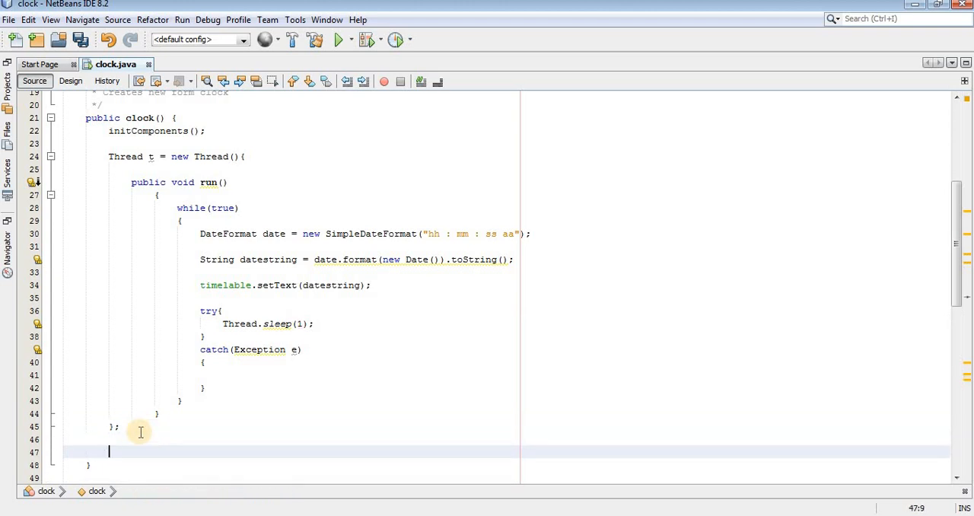
{"action": "type", "text": "t.start();"}
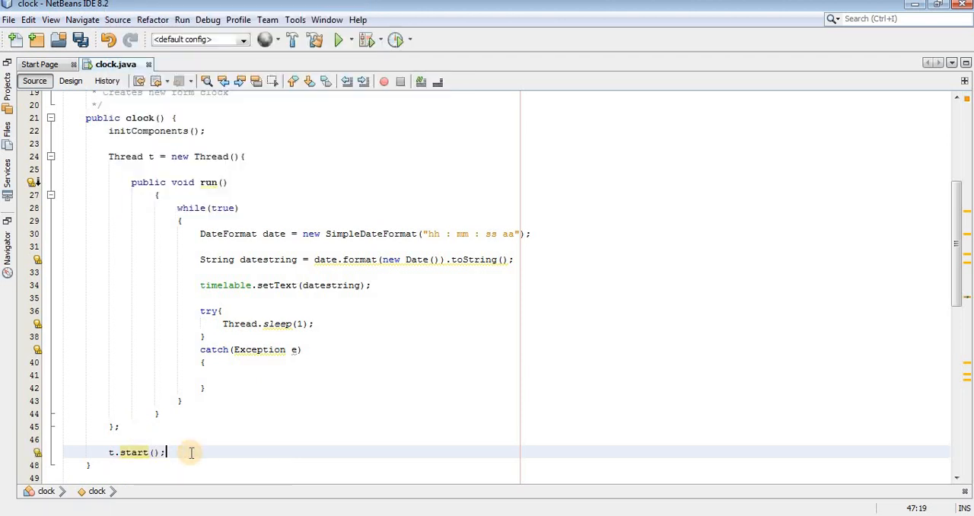
{"action": "scroll", "scroll_direction": "down", "scroll_amount": 3}
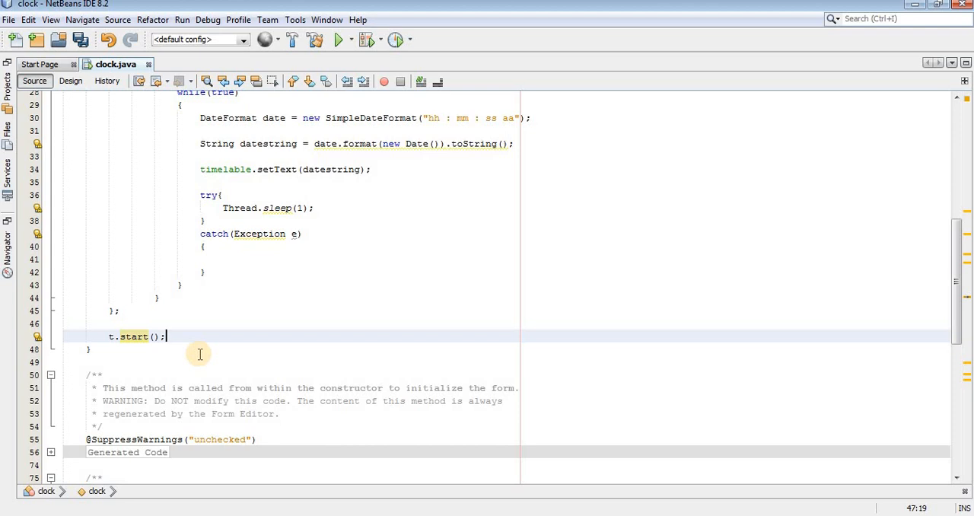
Build the clock project and stretch the wooden background image wider in the form designer.
{"action": "left_click", "coordinate": [332, 40]}
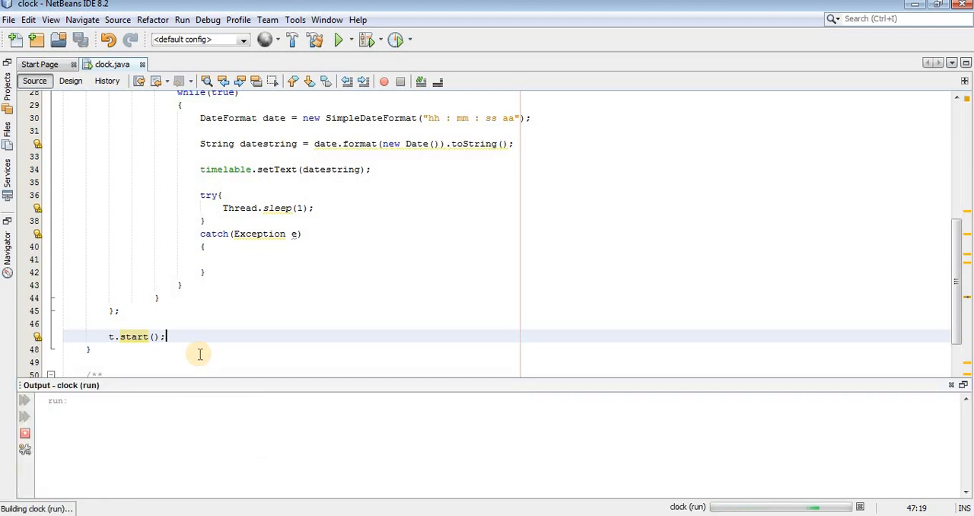
{"action": "left_click", "coordinate": [332, 39]}
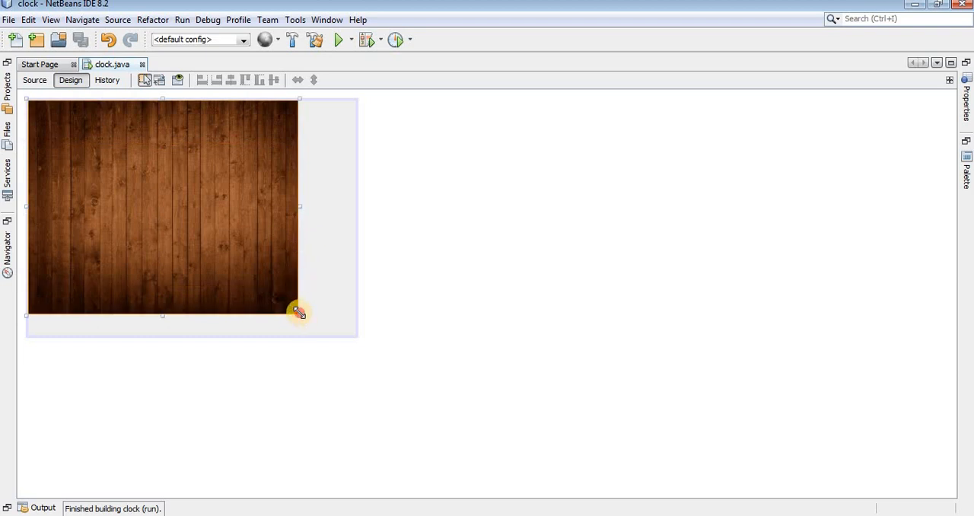
{"action": "left_click_drag", "start_coordinate": [298, 314], "coordinate": [316, 314]}
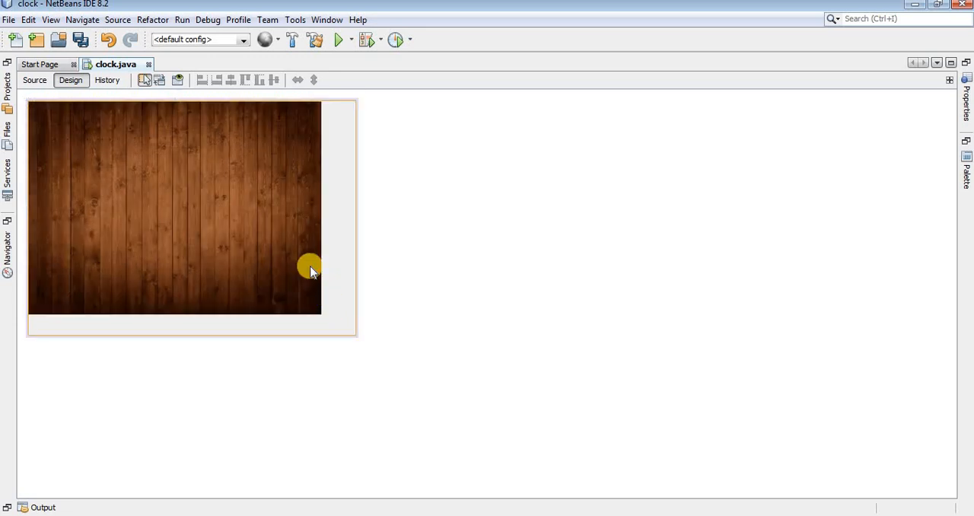
Widen the background to the frame edge and run the clock app showing the live green time.
{"action": "left_click", "coordinate": [335, 39]}
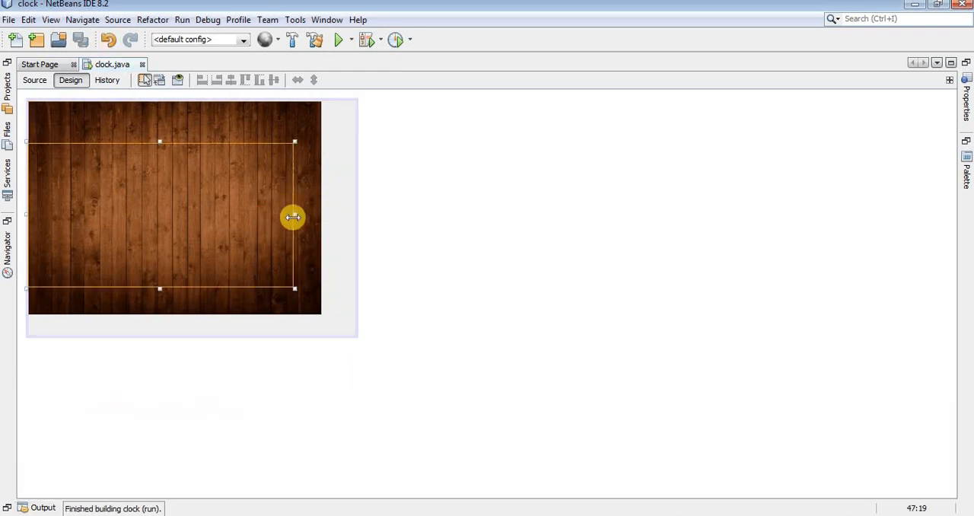
{"action": "left_click_drag", "start_coordinate": [292, 217], "coordinate": [320, 292]}
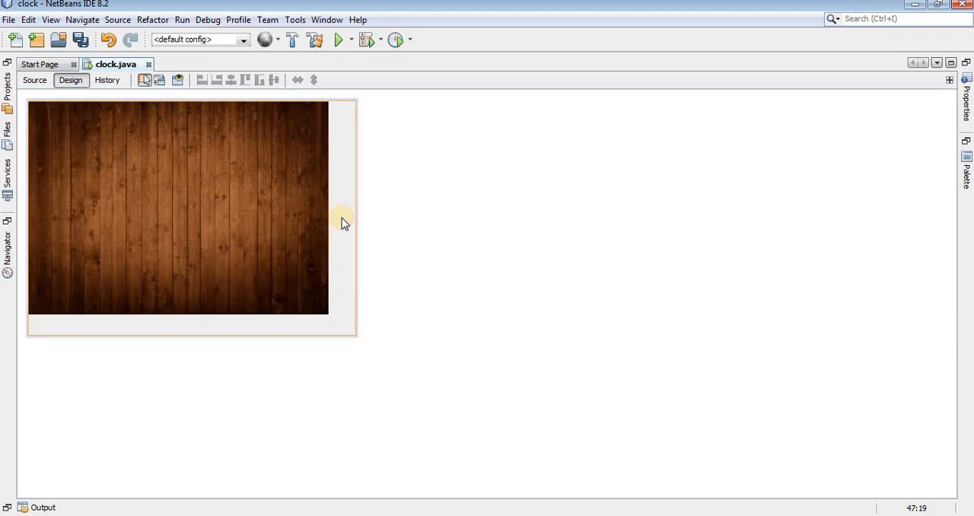
{"action": "left_click", "coordinate": [335, 39]}
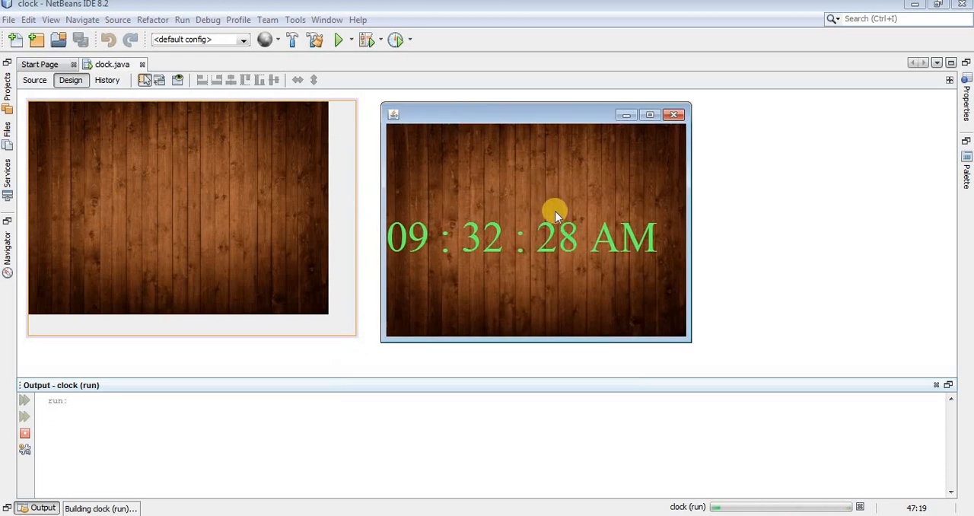
{"action": "mouse_move", "coordinate": [423, 243]}
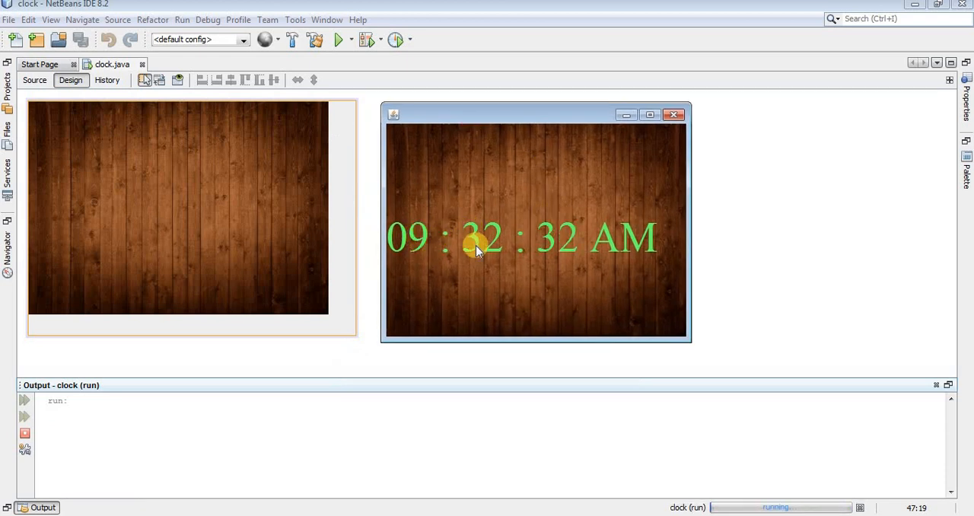
{"action": "mouse_move", "coordinate": [552, 236]}
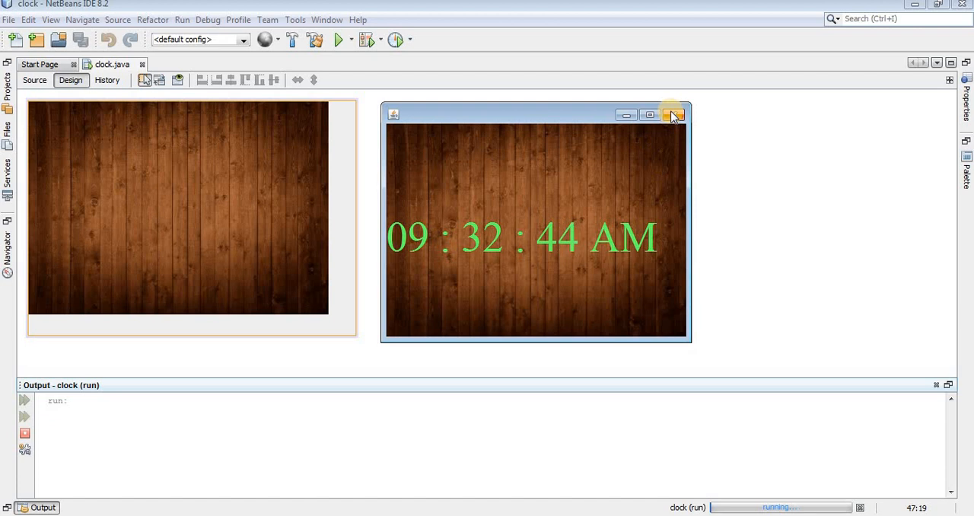
{"action": "mouse_move", "coordinate": [672, 116]}
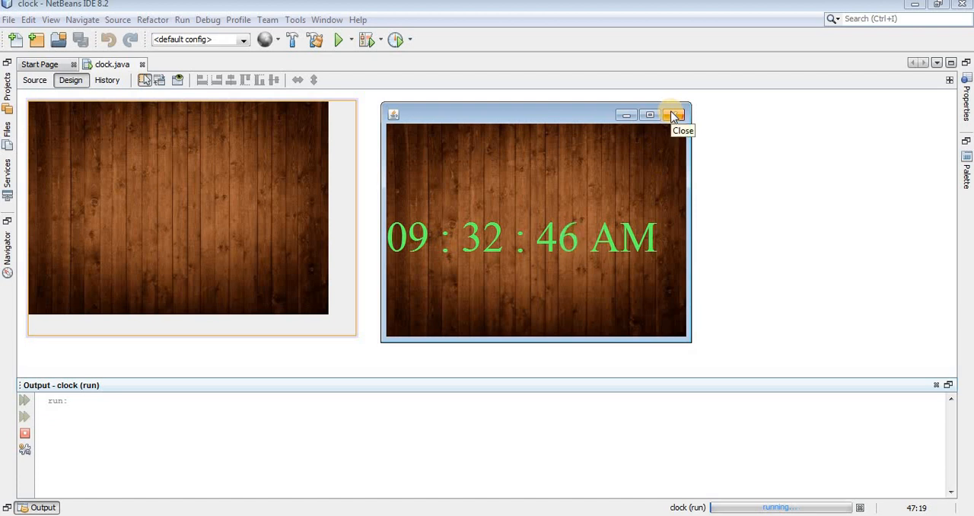